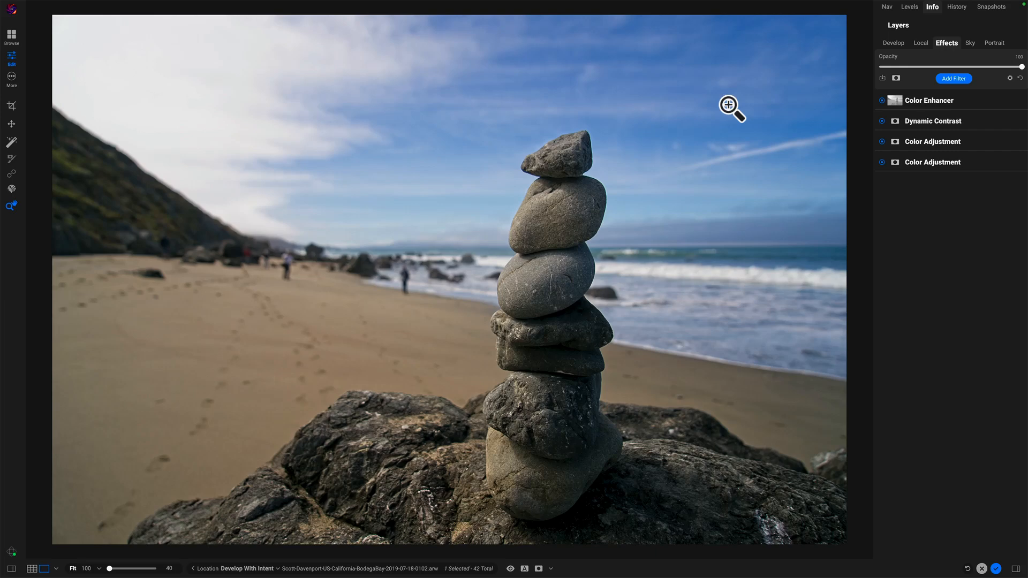
Step: Add a Dynamic Contrast filter layer to the beach rock-stack photo
left_click(728, 105)
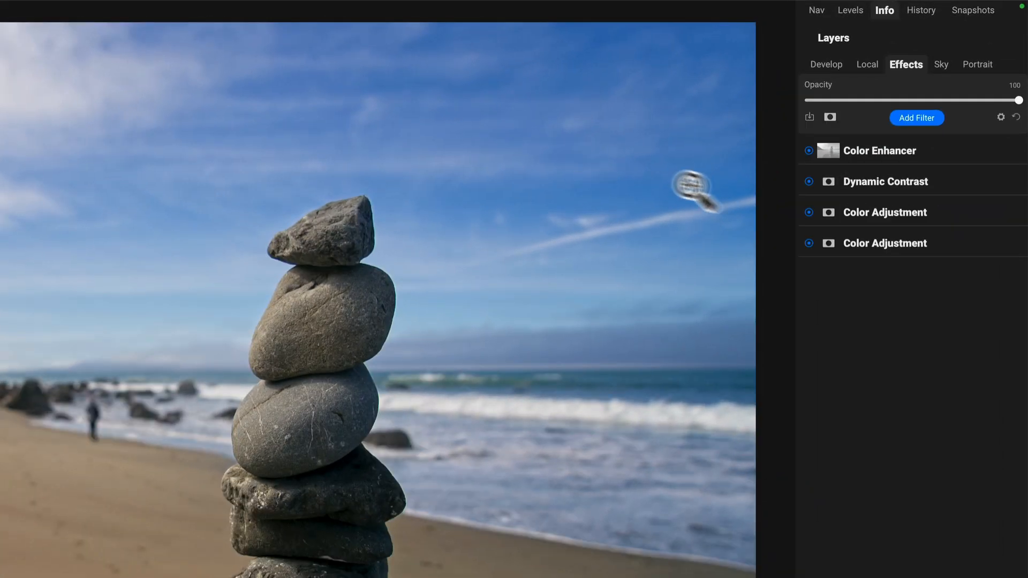
mouse_move(833, 120)
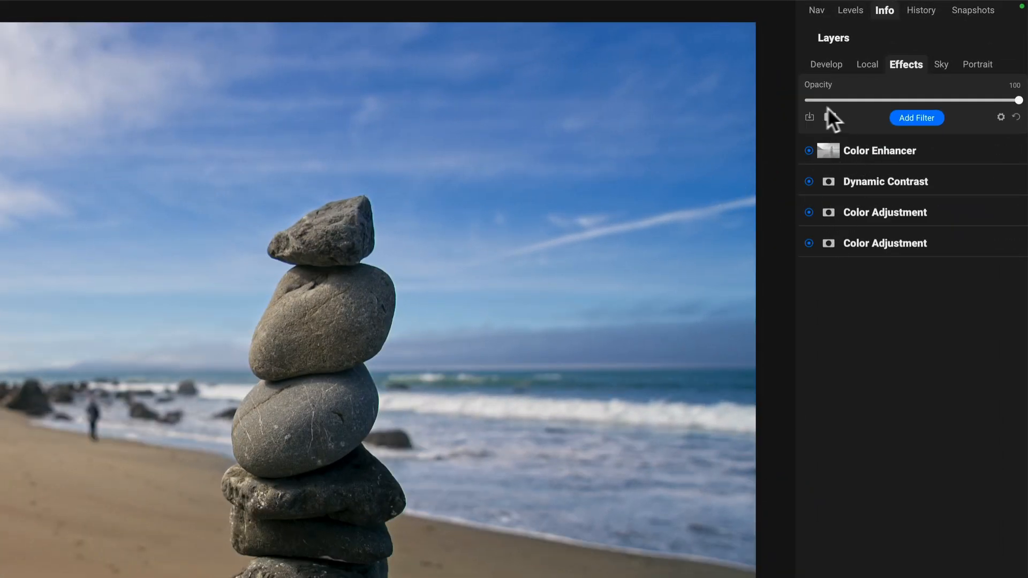
mouse_move(858, 190)
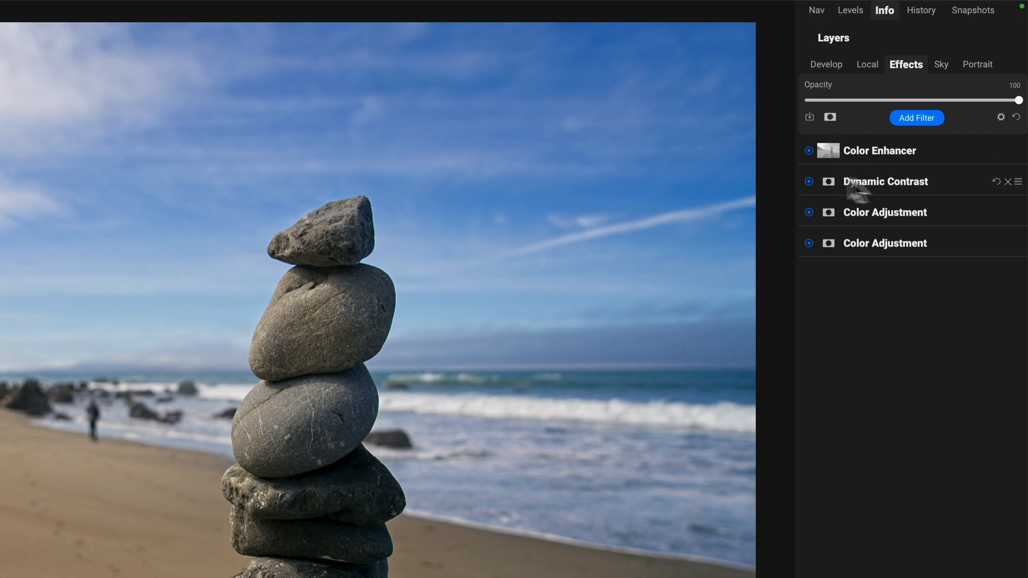
mouse_move(646, 254)
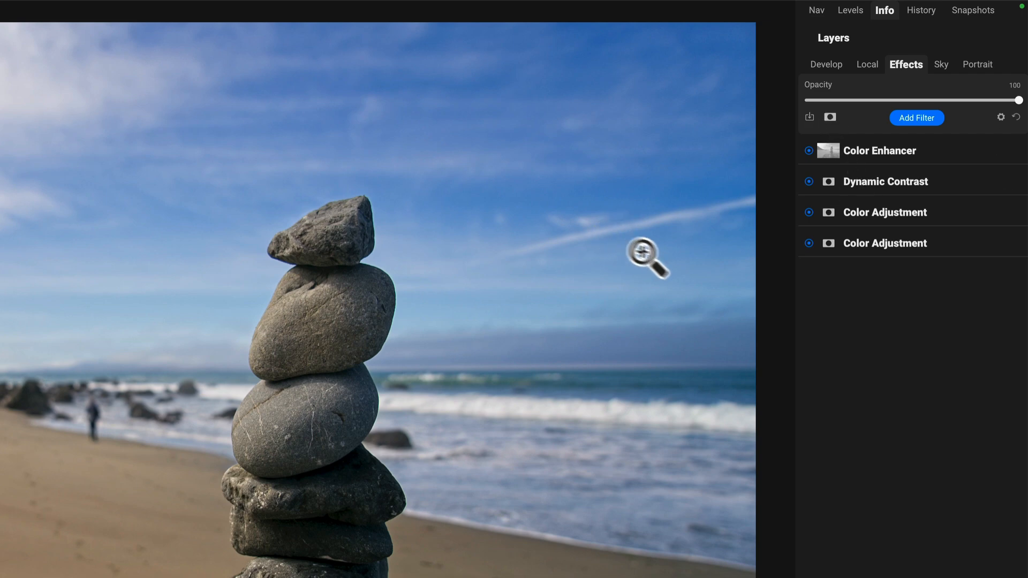
left_click(916, 118)
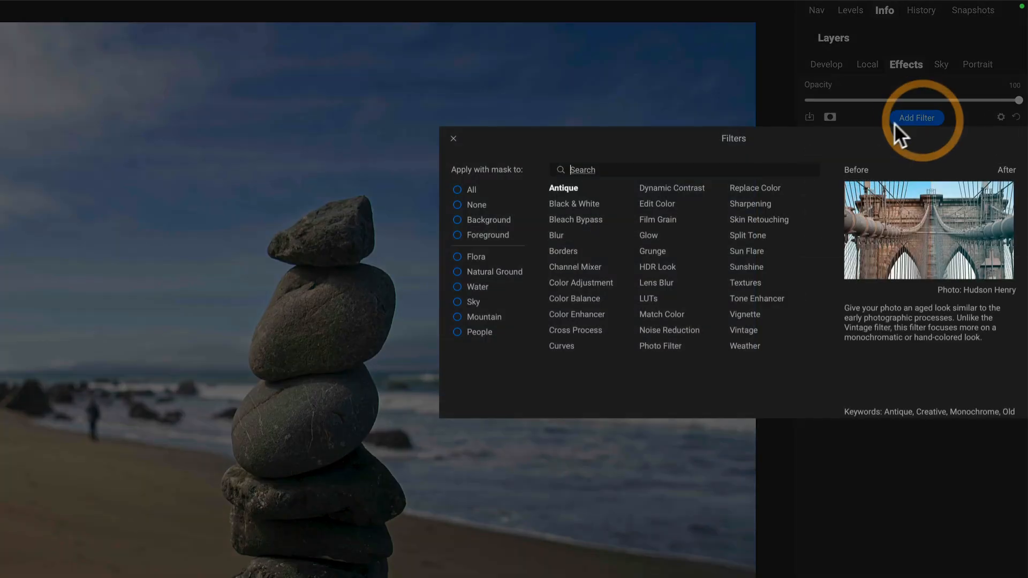
left_click(671, 188)
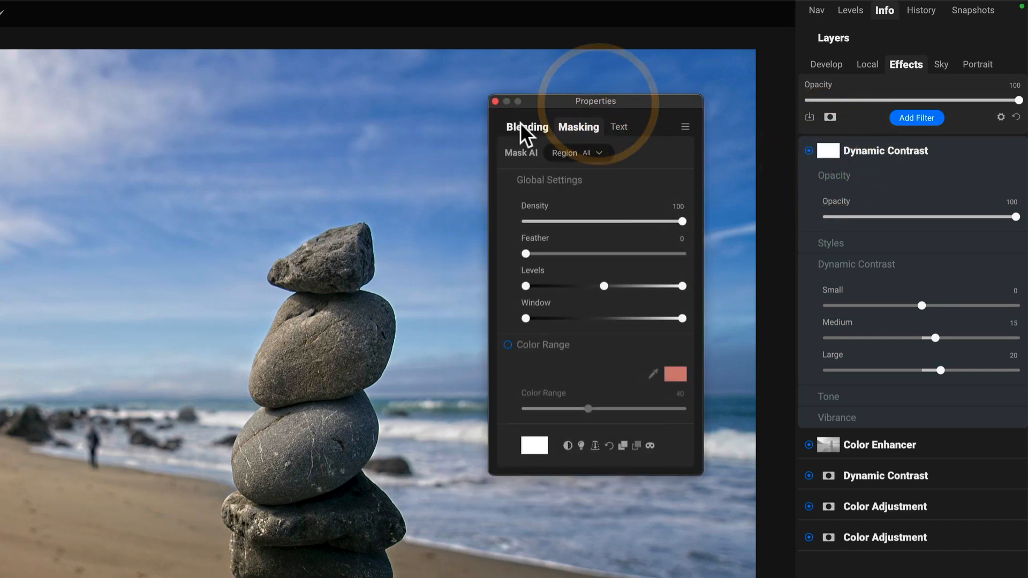
mouse_move(598, 112)
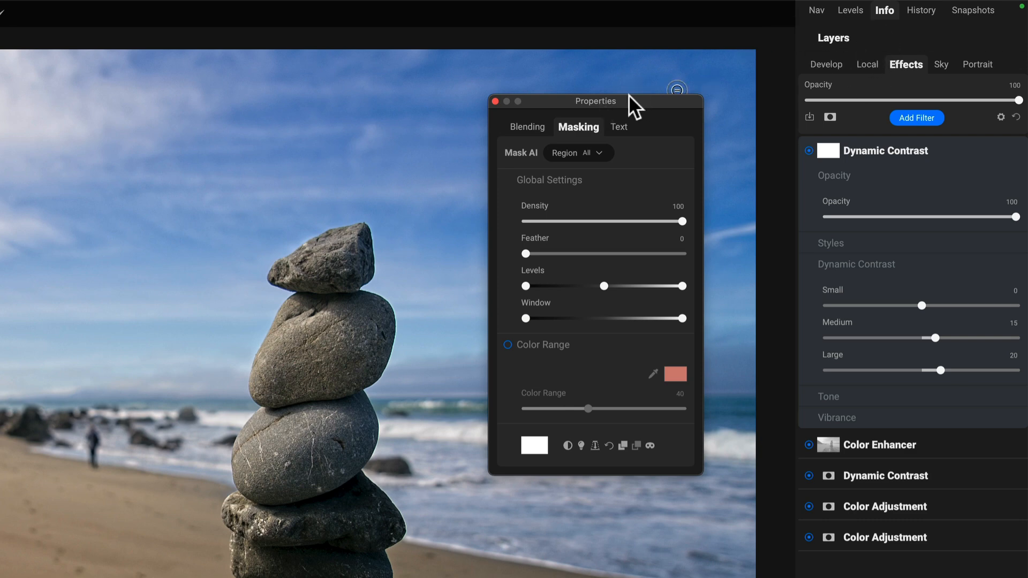
mouse_move(626, 105)
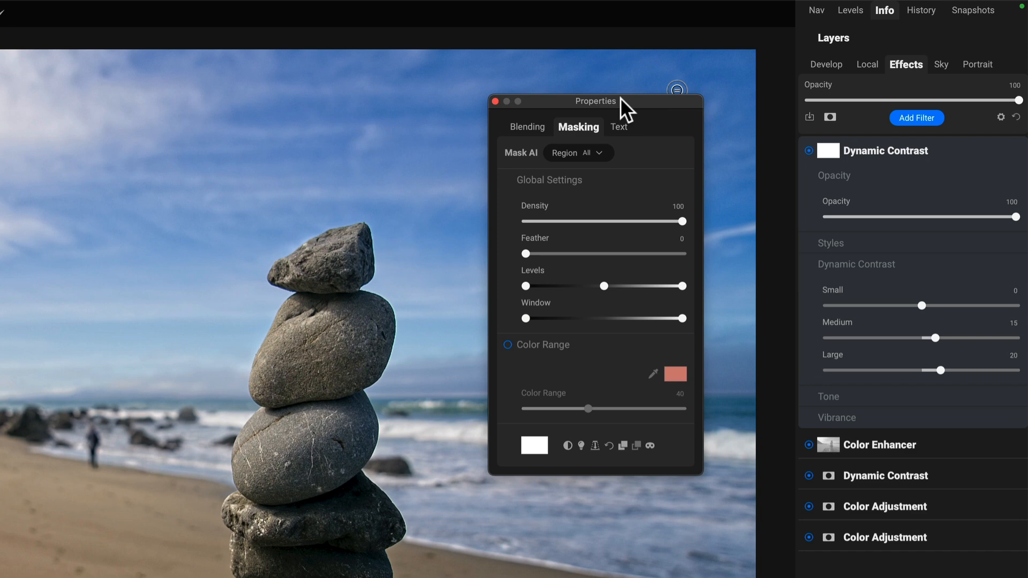
mouse_move(576, 401)
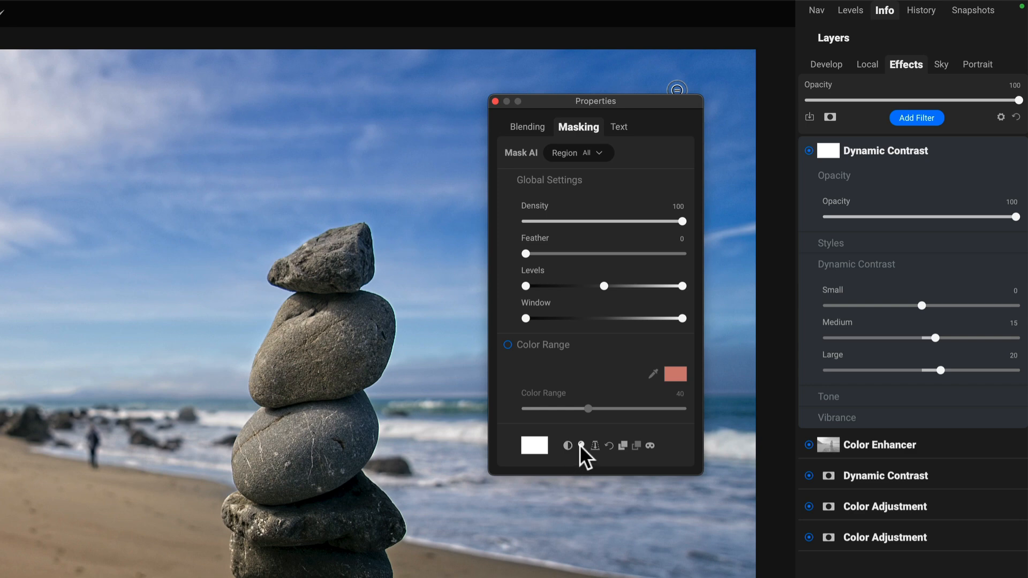
mouse_move(600, 456)
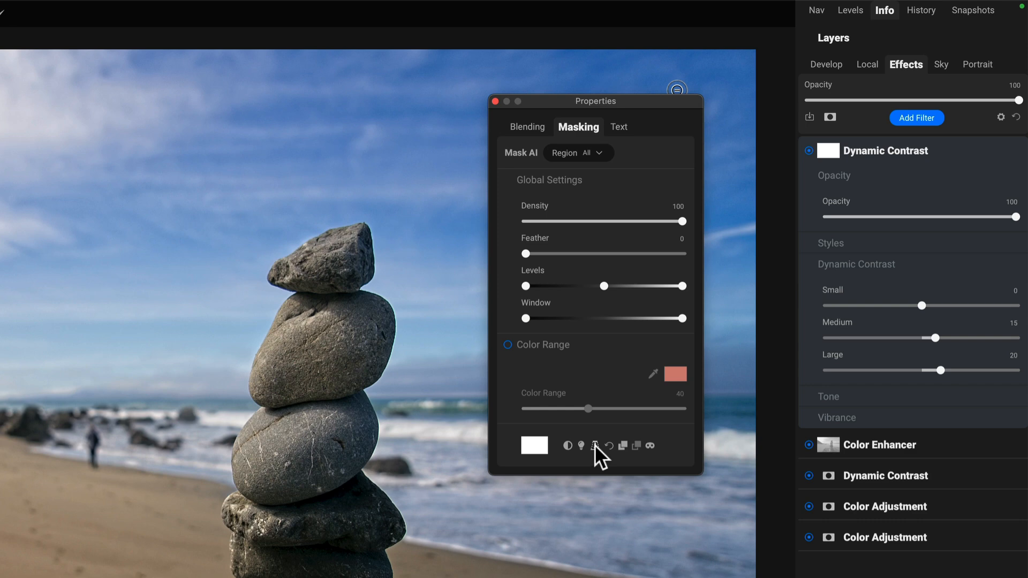
mouse_move(596, 446)
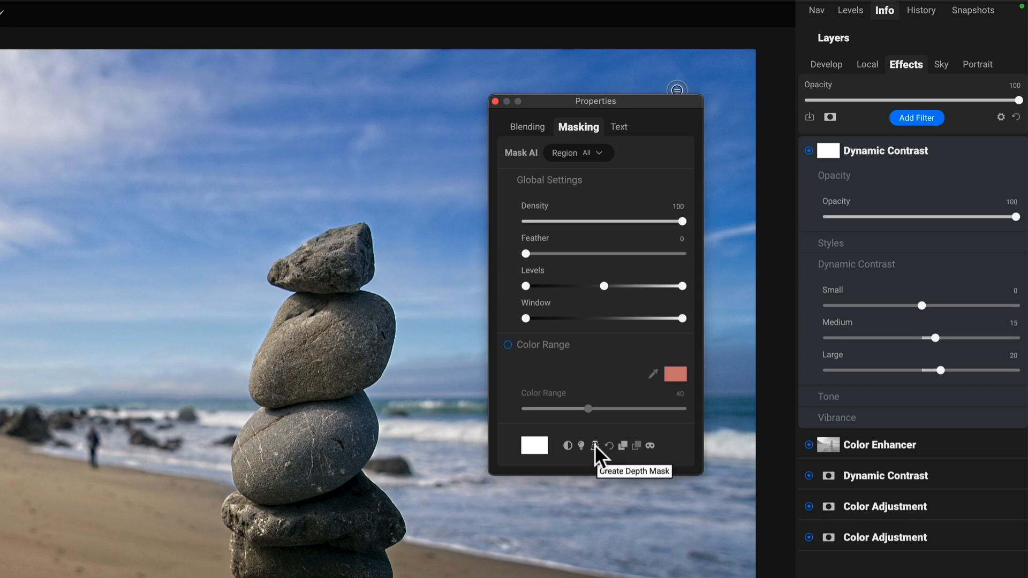
mouse_move(599, 457)
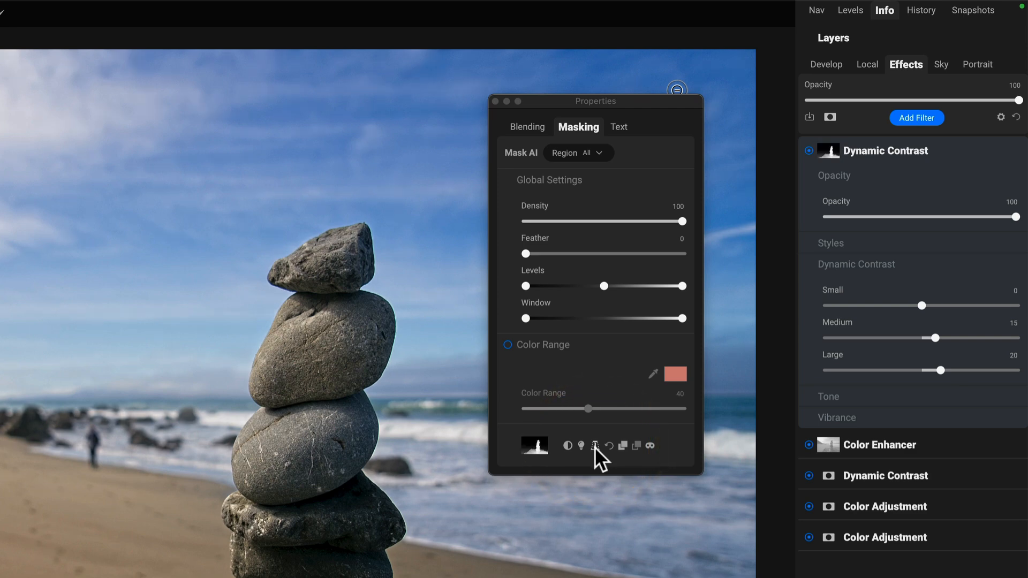
mouse_move(525, 455)
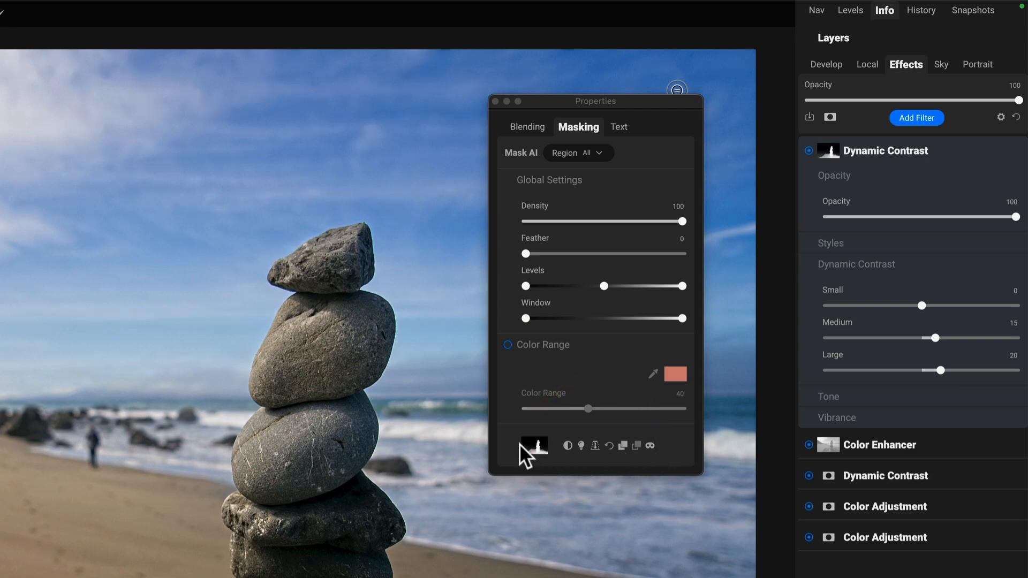
Step: Display the Dynamic Contrast layer's depth mask in place of the photo
left_click(649, 446)
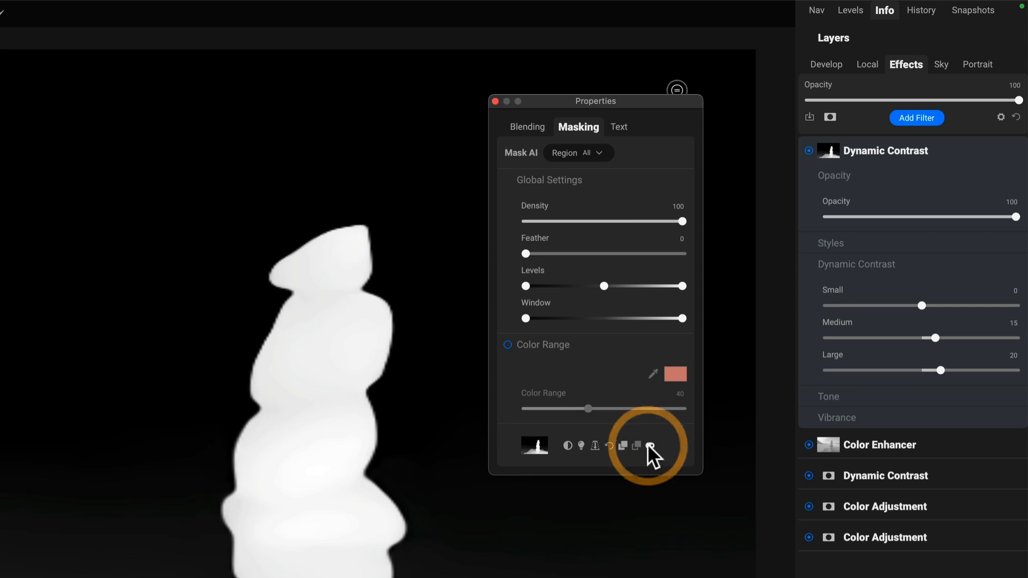
left_click(652, 444)
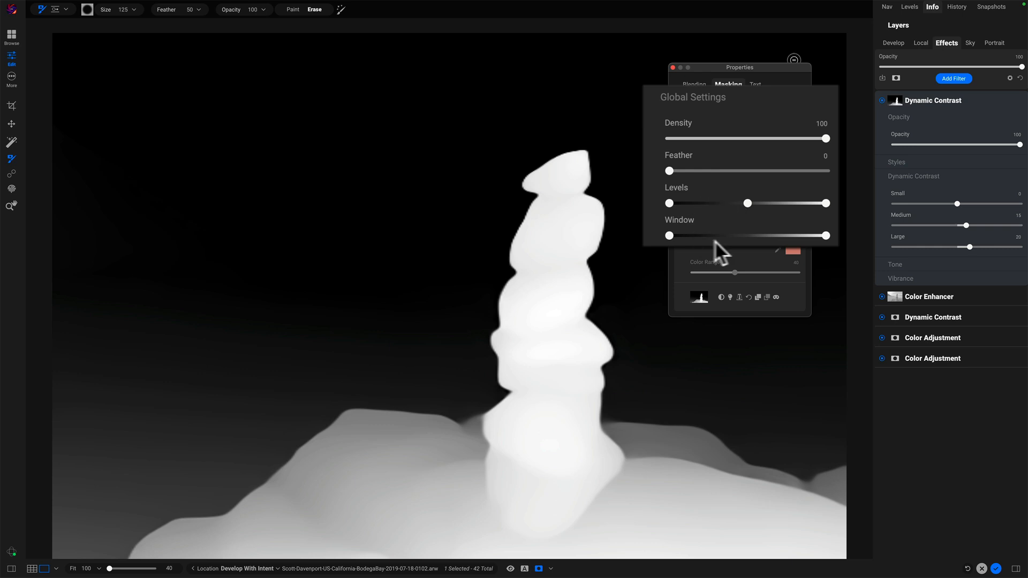
mouse_move(730, 252)
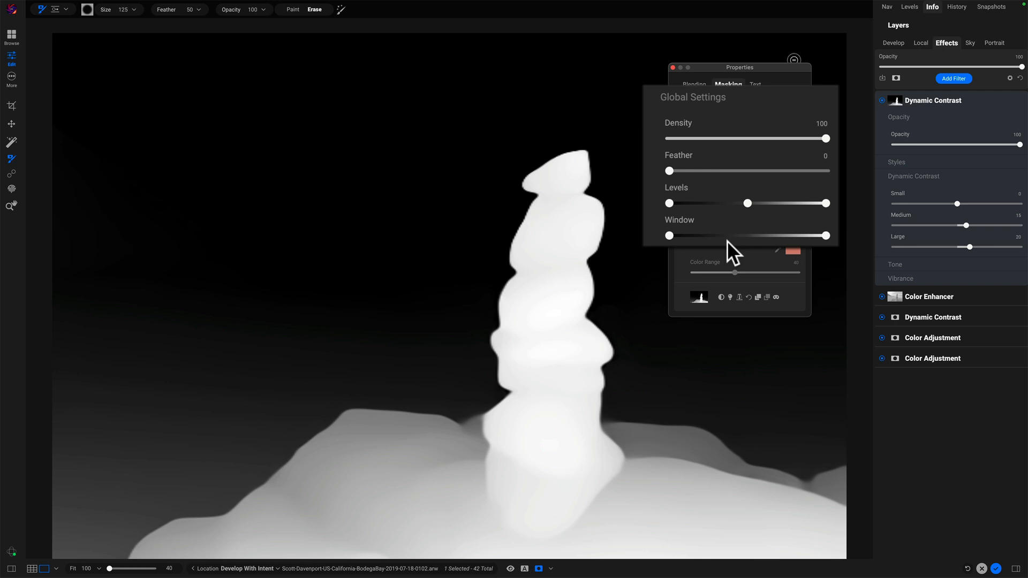
mouse_move(746, 213)
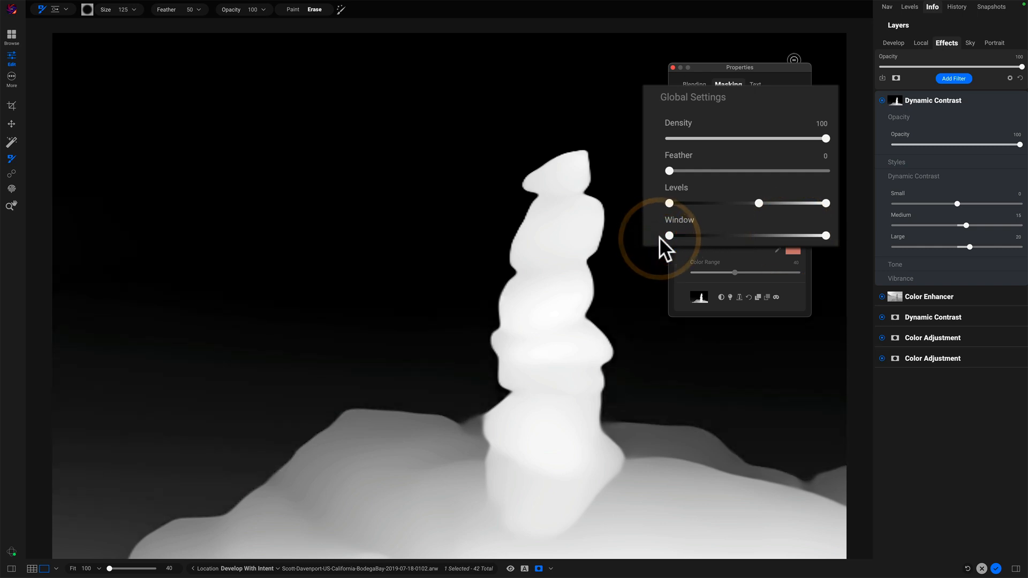
mouse_move(744, 207)
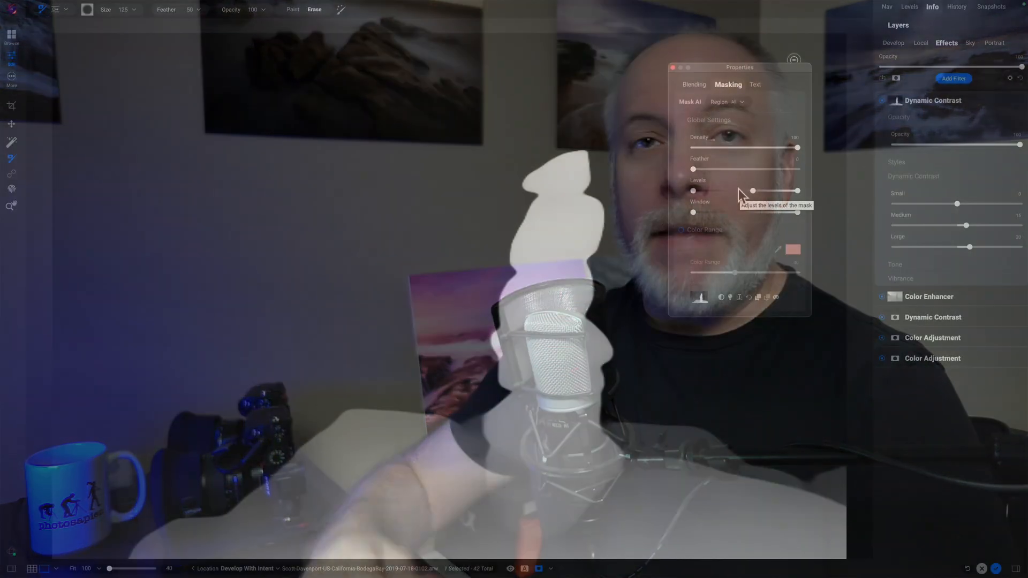
Step: Hide the depth mask to show the beach photo and close the mask properties window
left_click(777, 298)
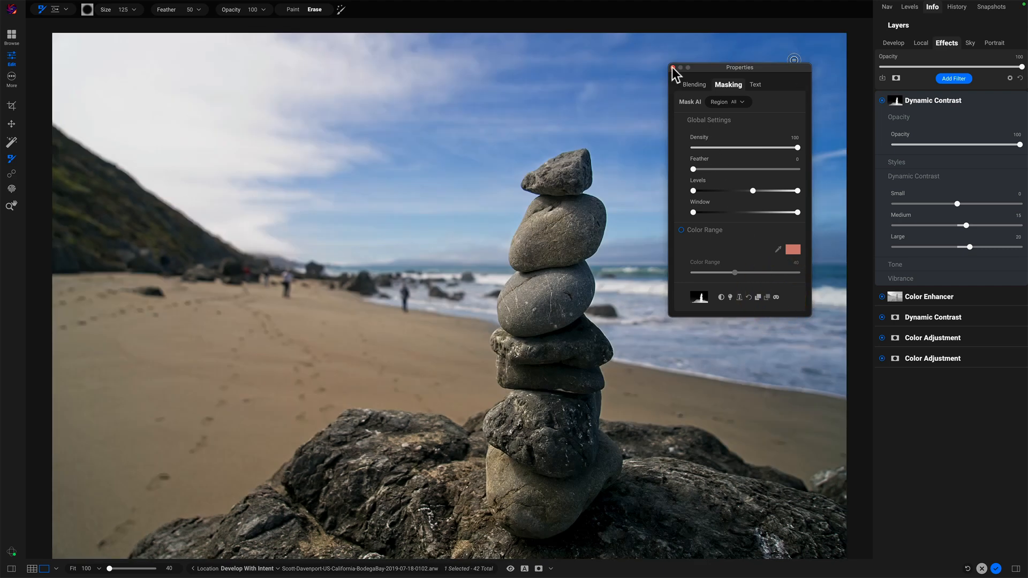
left_click(679, 67)
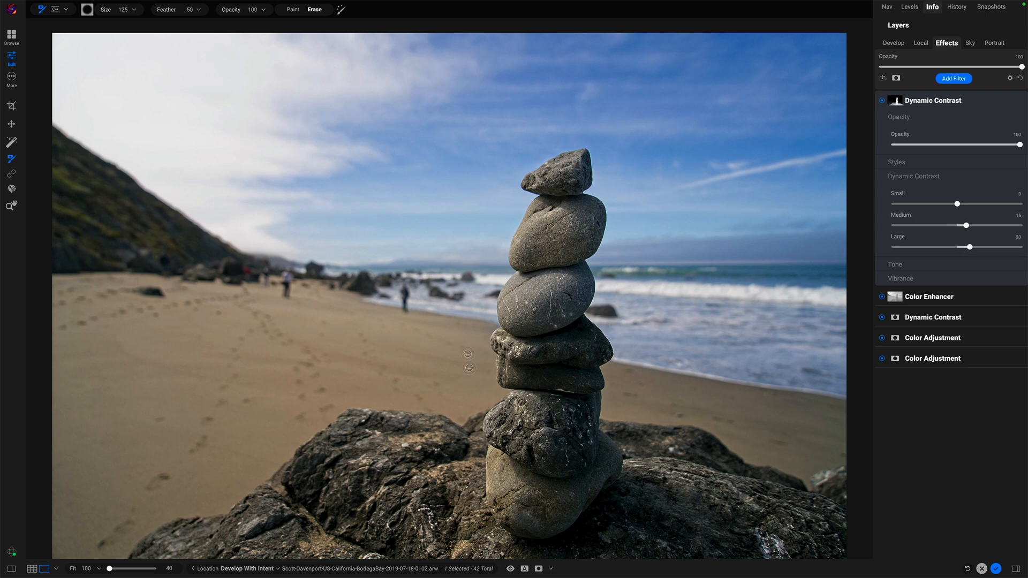
mouse_move(451, 278)
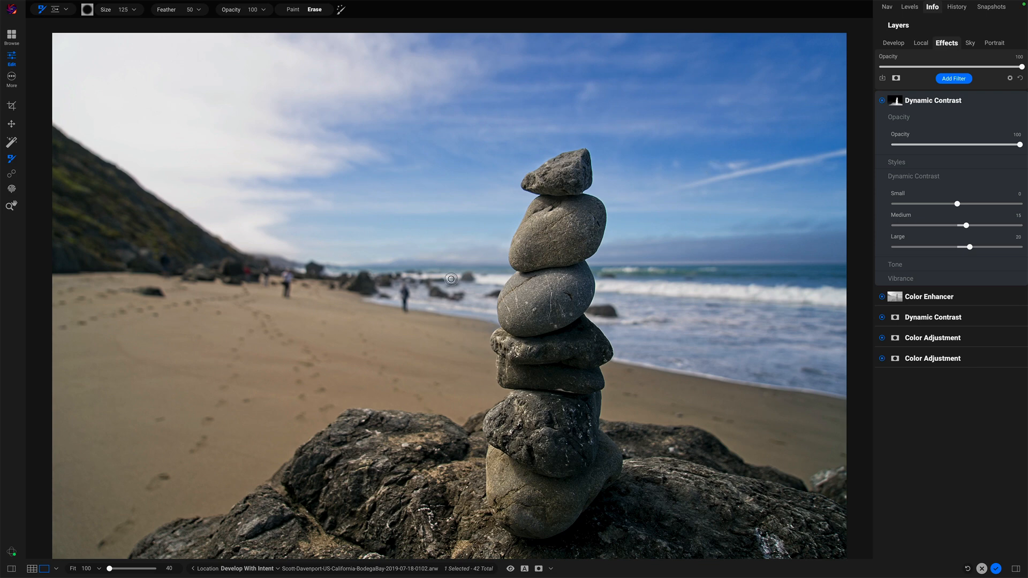
mouse_move(322, 278)
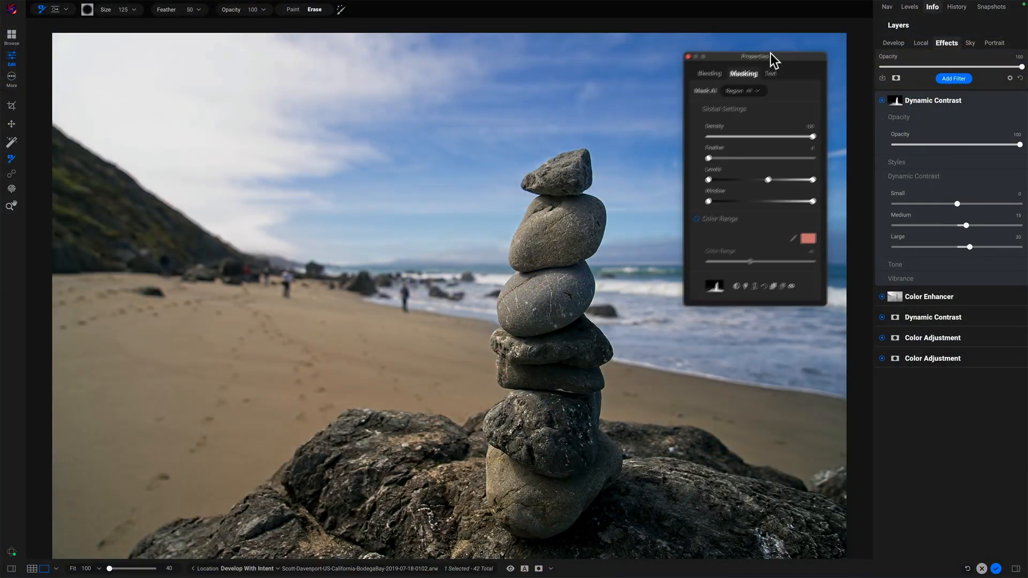
Step: Show the Dynamic Contrast depth mask again, rock stack white on black
left_click(796, 283)
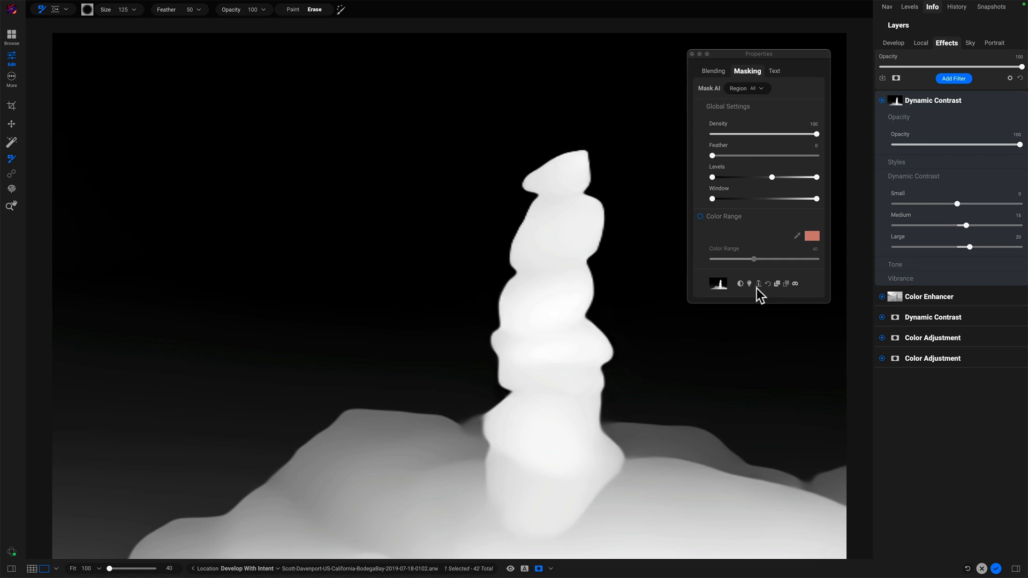
mouse_move(575, 357)
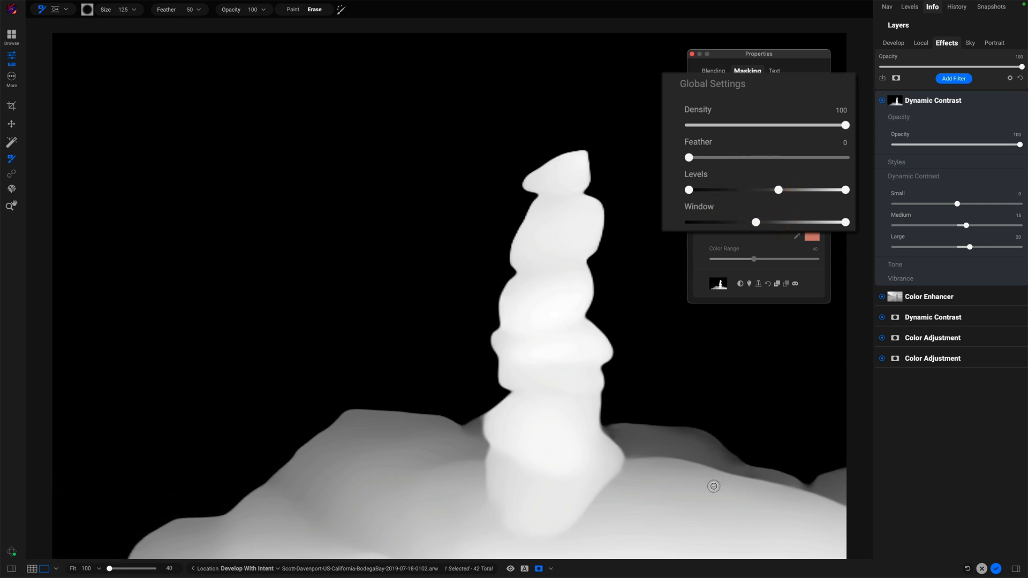
mouse_move(558, 267)
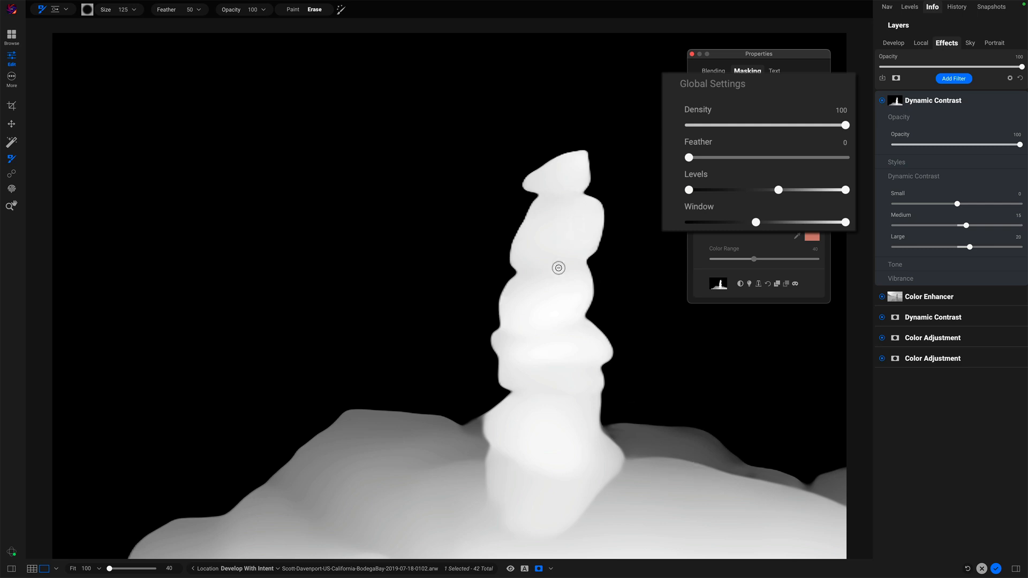
mouse_move(563, 214)
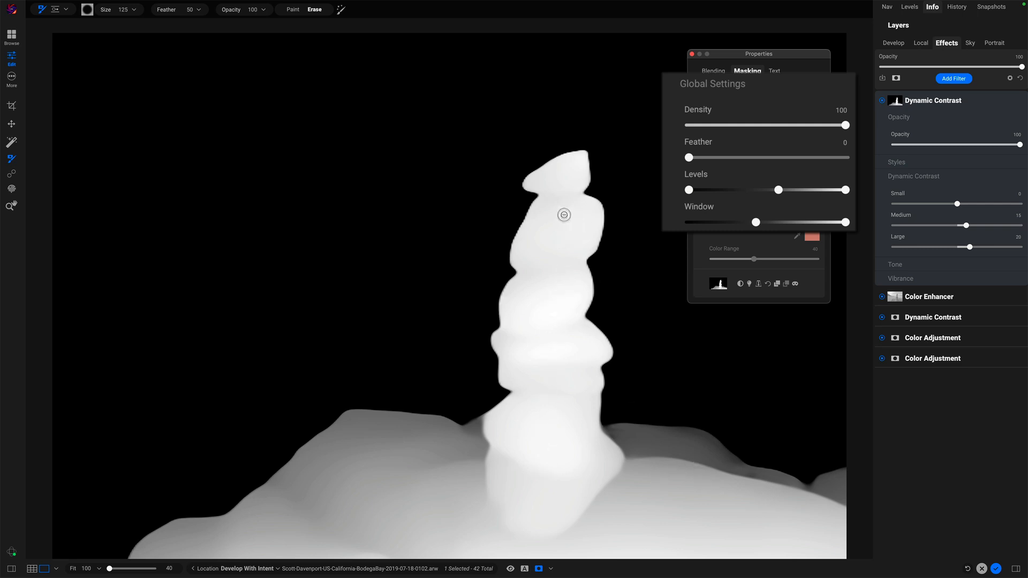
mouse_move(562, 298)
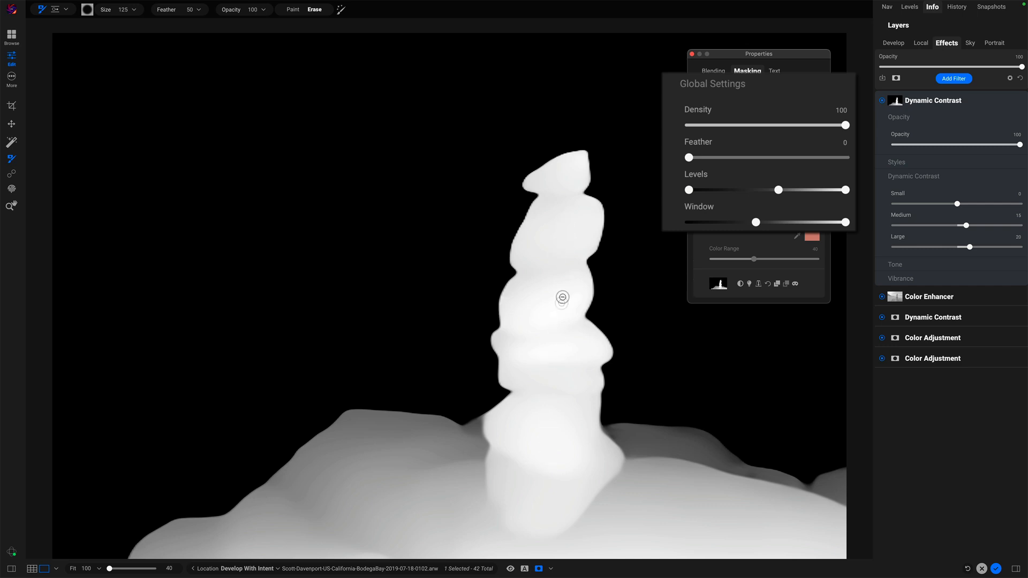
mouse_move(515, 444)
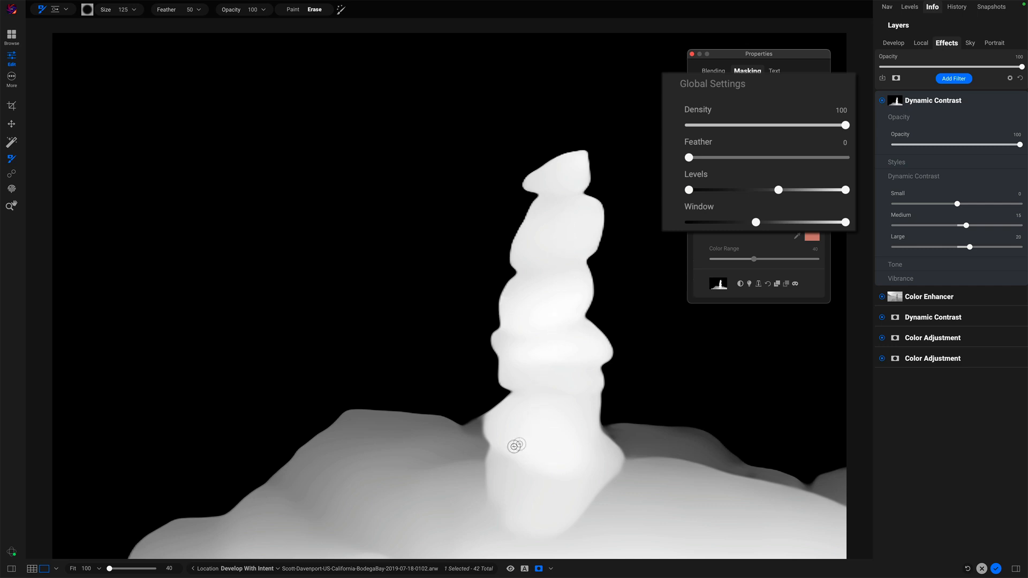
mouse_move(679, 484)
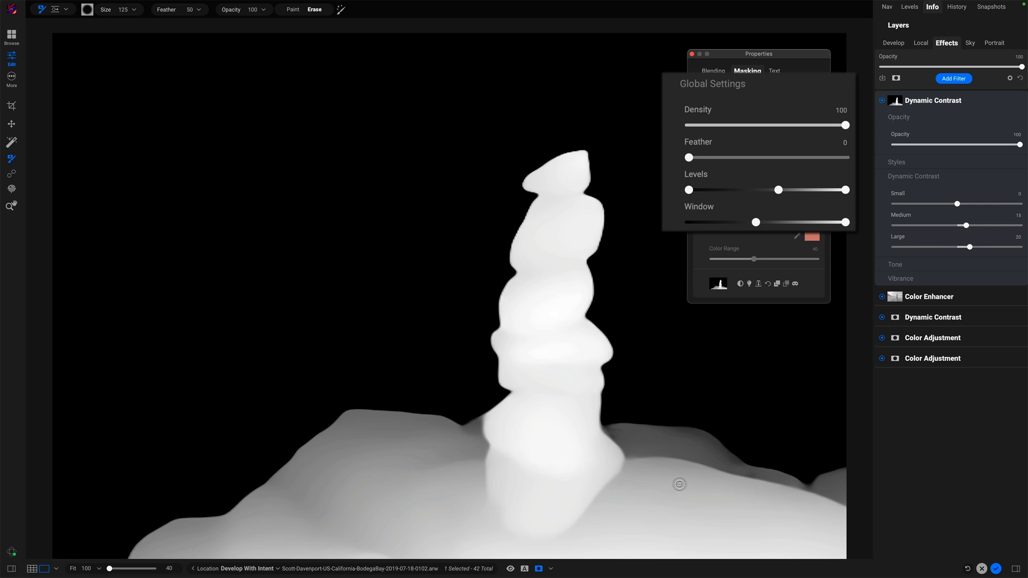
mouse_move(634, 489)
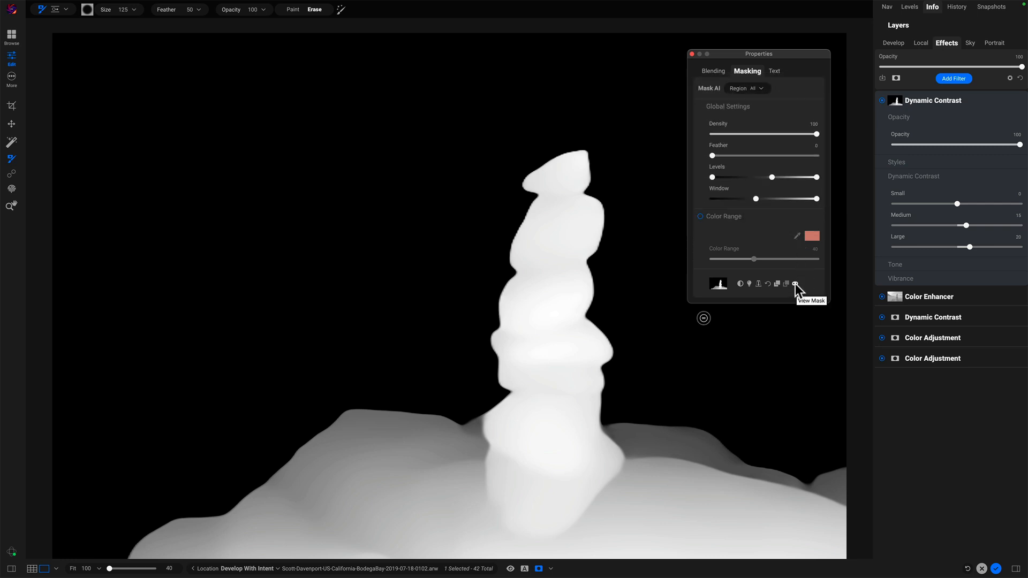
Step: Apply the Surreal contrast style at 62 opacity, then preview the mask and return to the photo
left_click(795, 283)
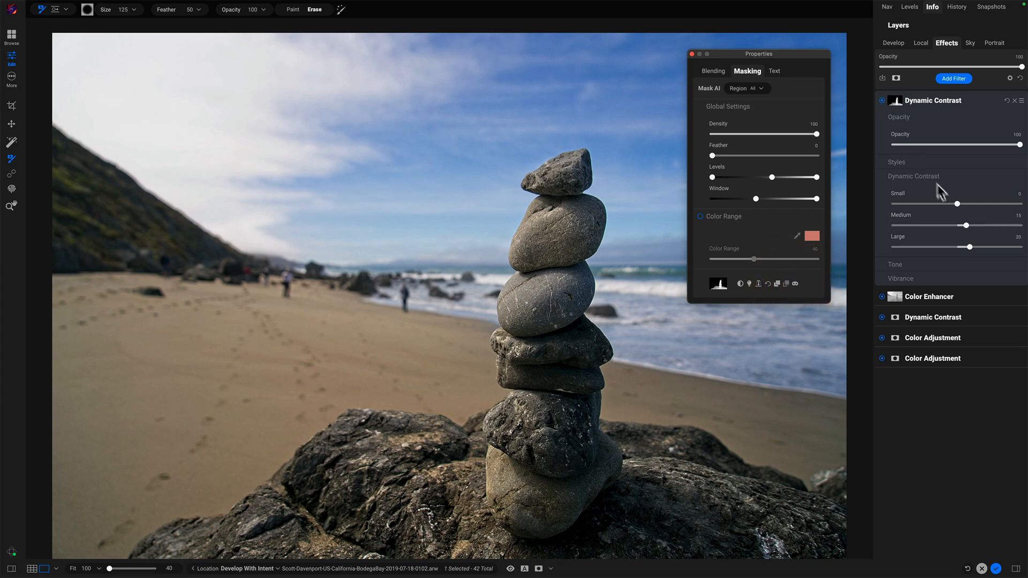
mouse_move(1008, 154)
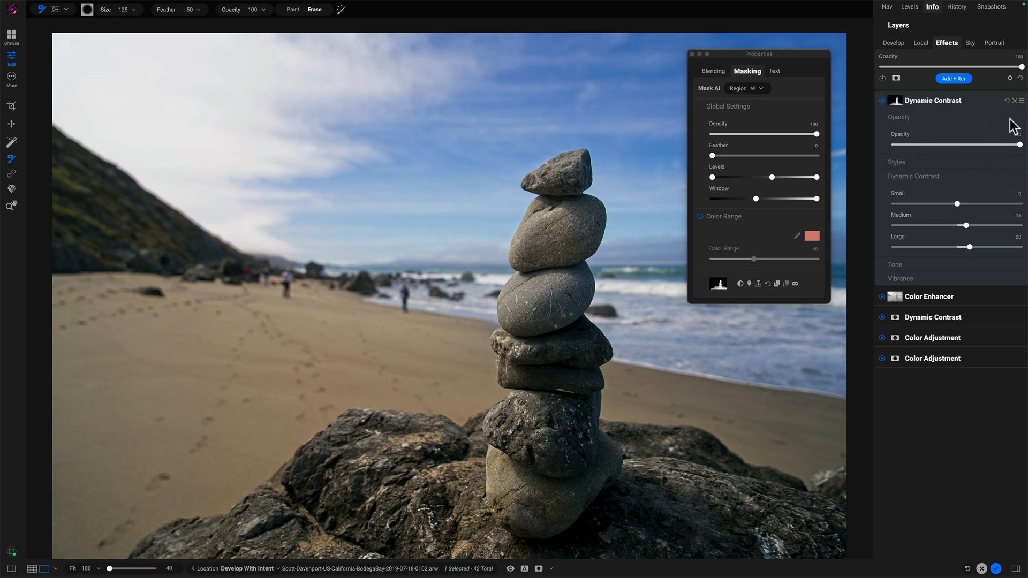
left_click(897, 162)
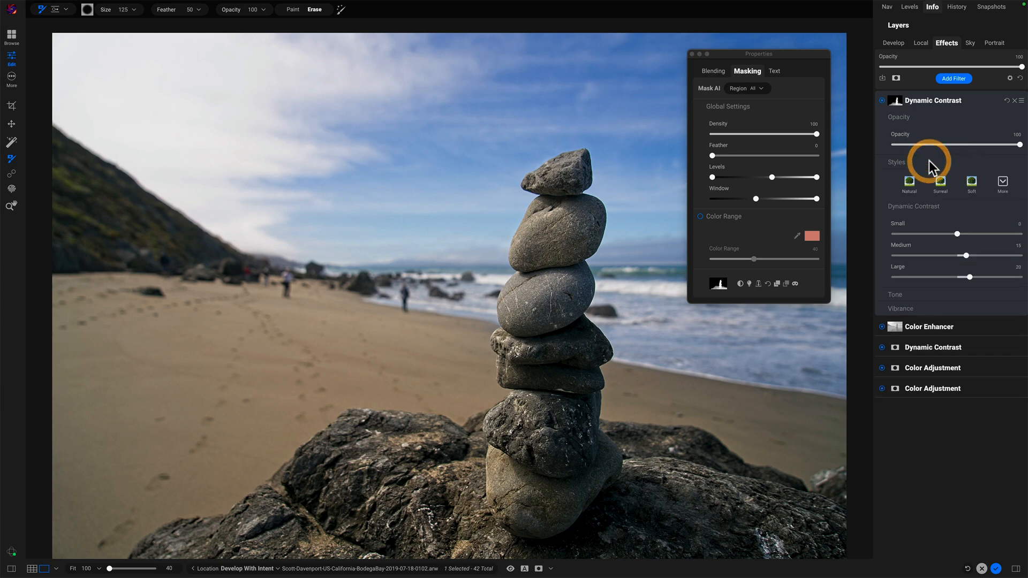
left_click(940, 177)
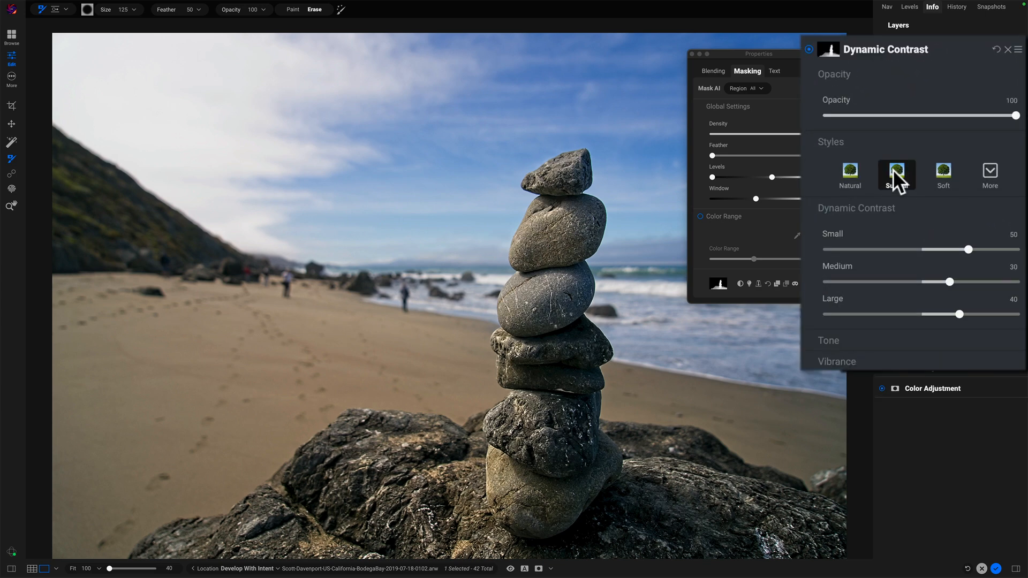
left_click(896, 174)
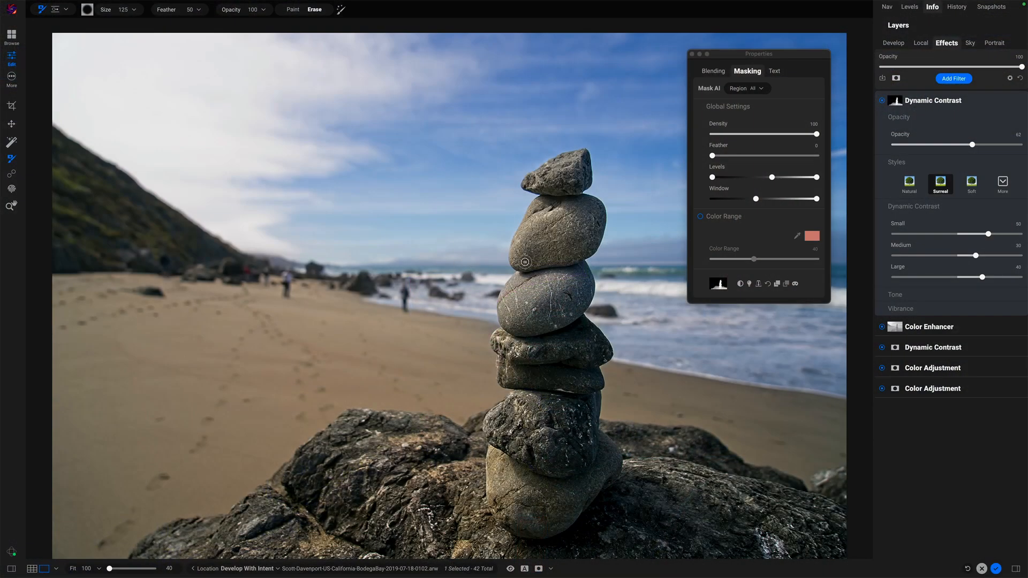
left_click(786, 283)
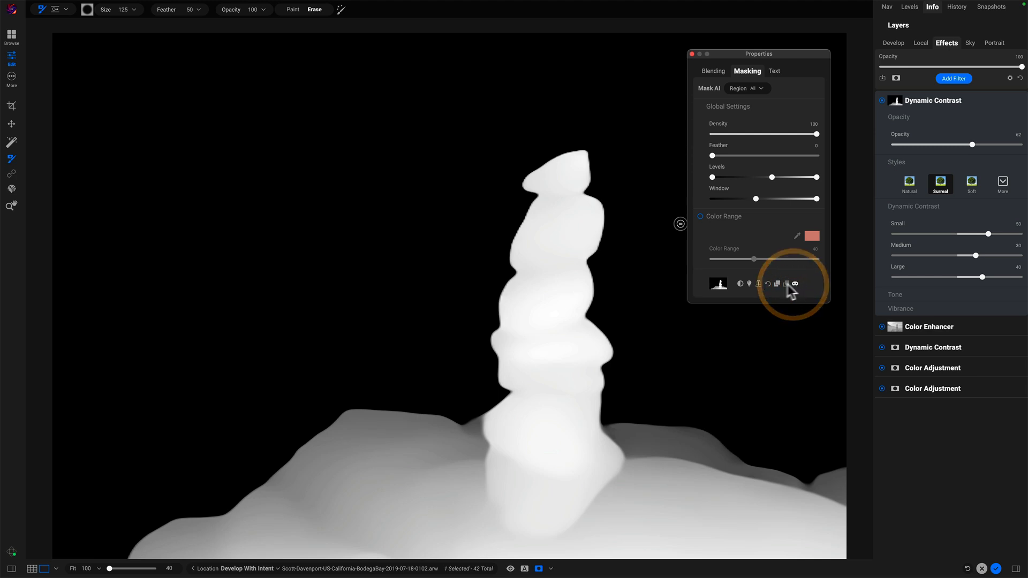
mouse_move(580, 354)
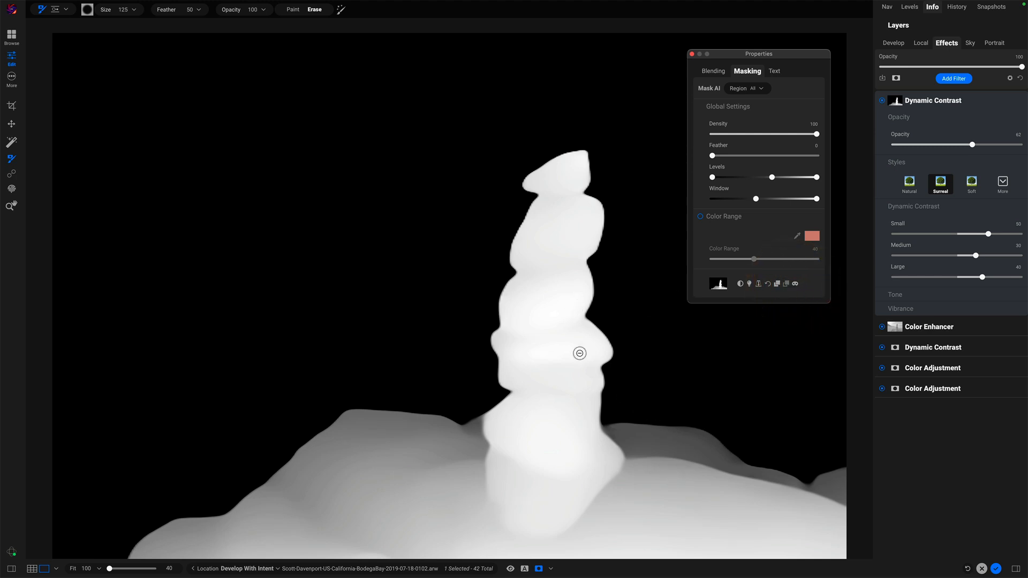
mouse_move(560, 328)
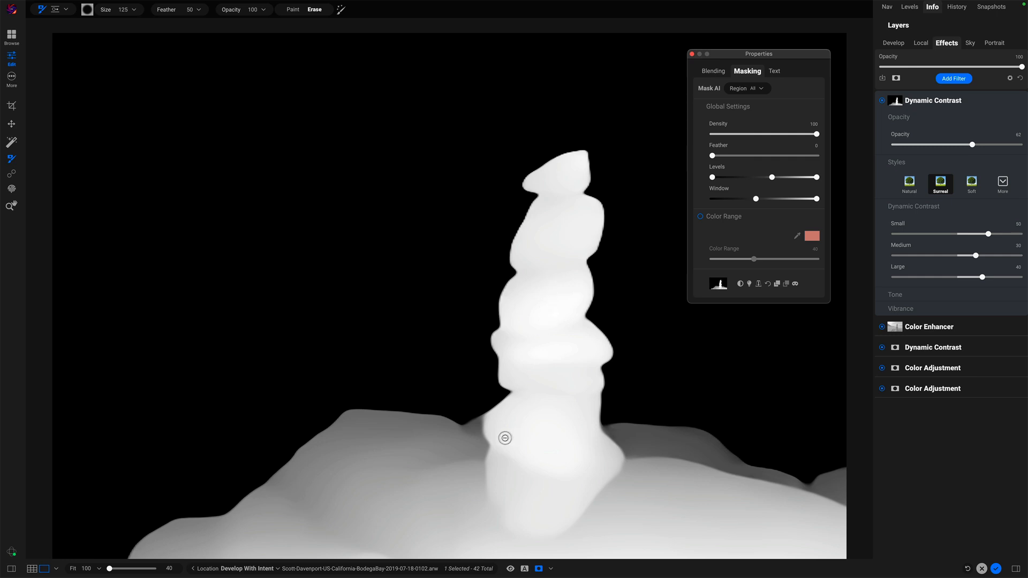
mouse_move(237, 300)
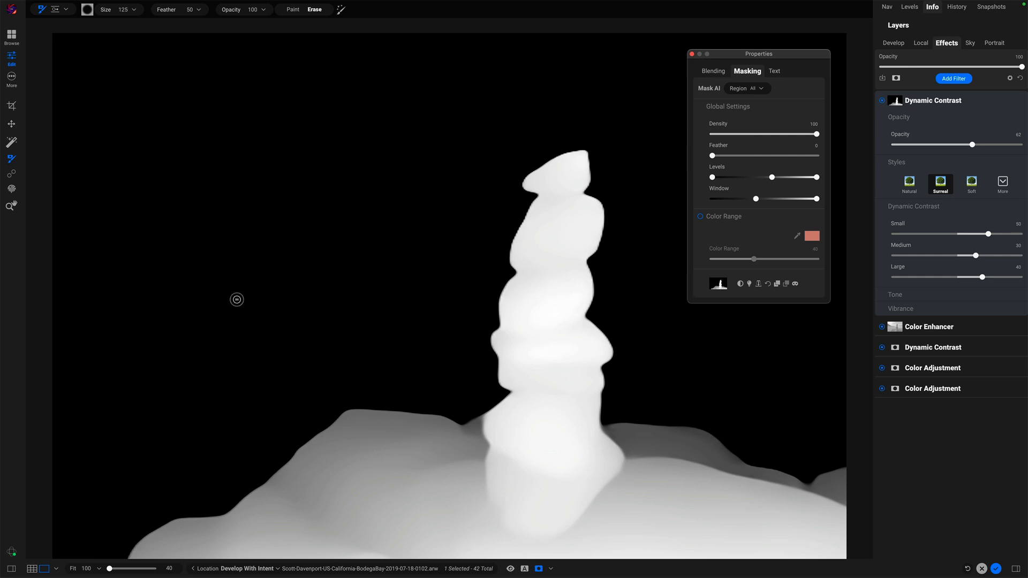
left_click(797, 283)
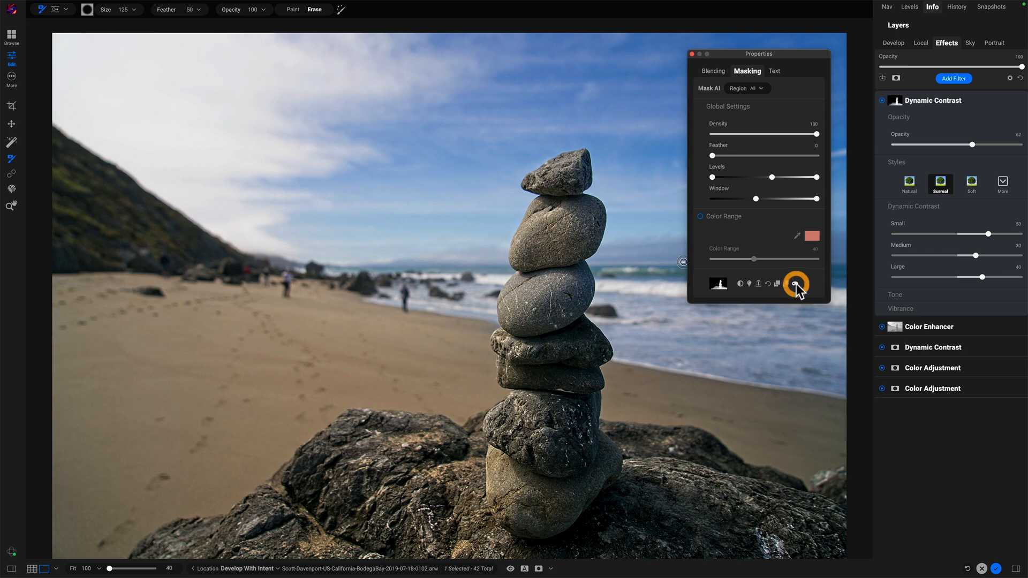
mouse_move(797, 284)
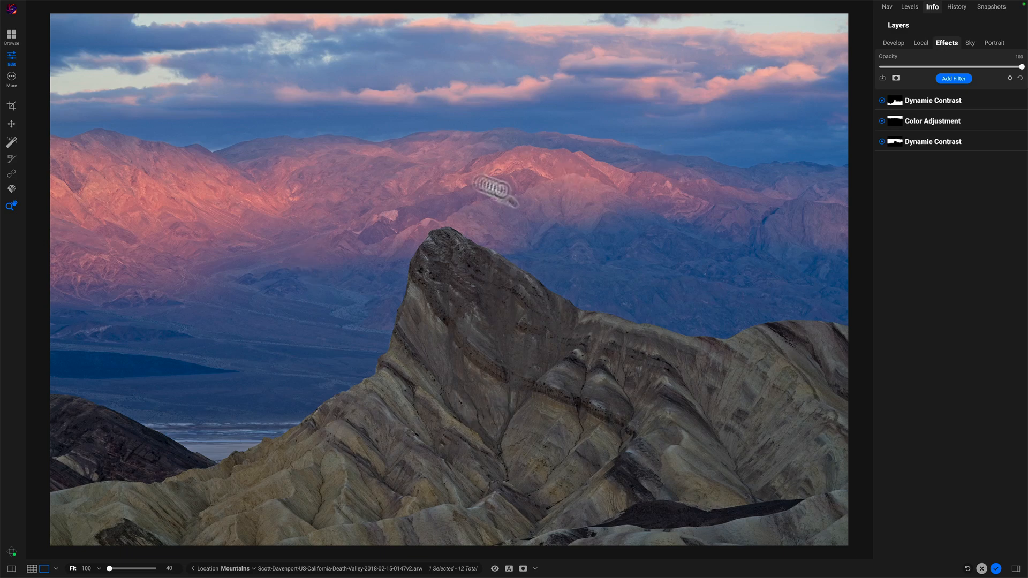
mouse_move(367, 178)
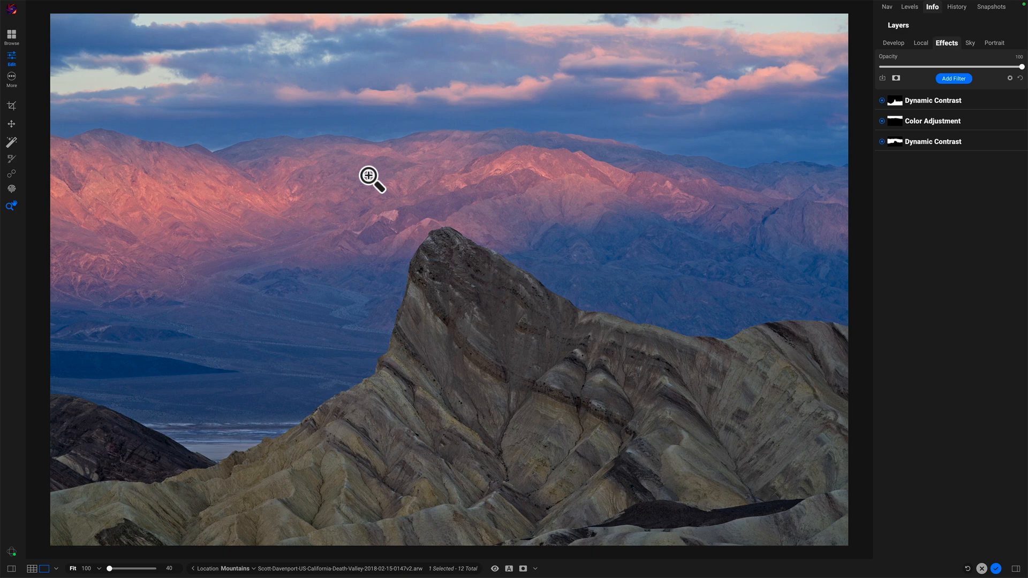
mouse_move(942, 93)
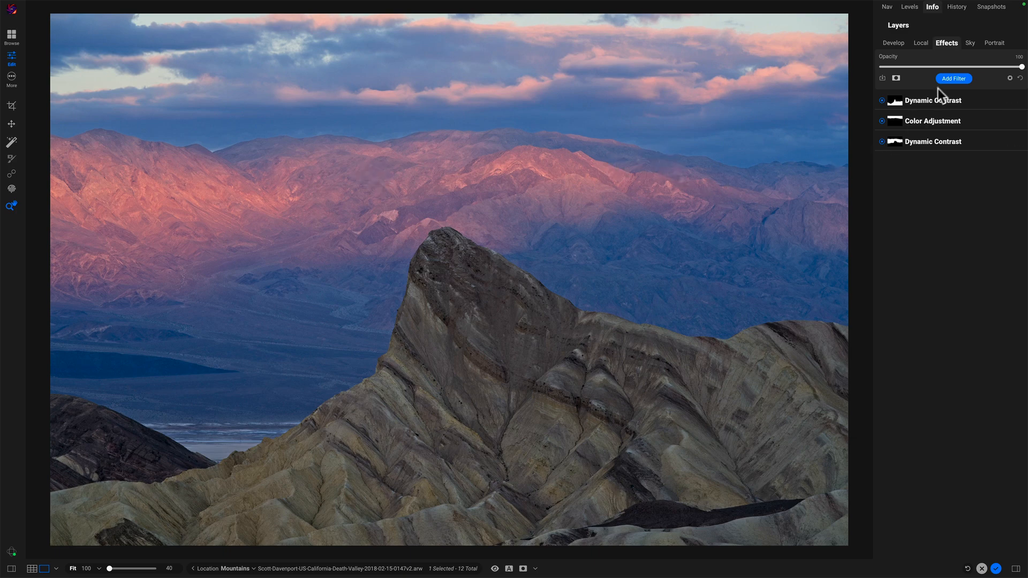
Step: Add a Bleach Bypass filter layer to the Death Valley photo and open its mask properties
left_click(953, 78)
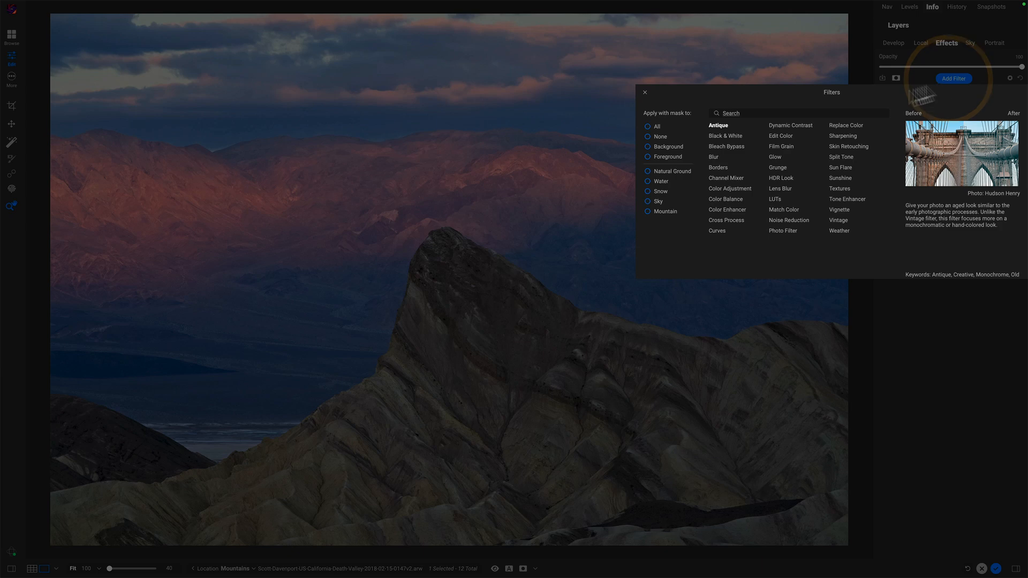
left_click(726, 146)
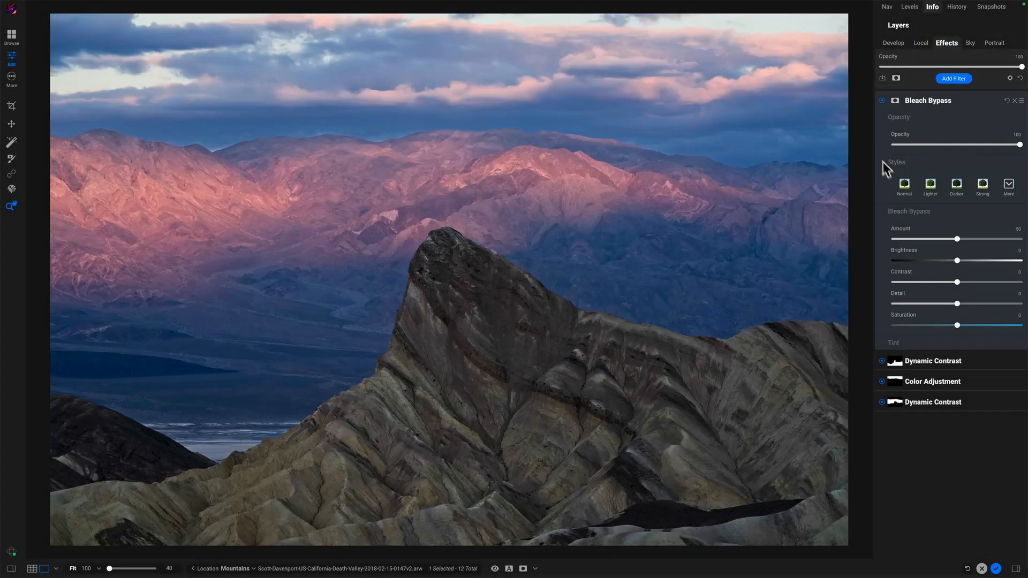
left_click(894, 100)
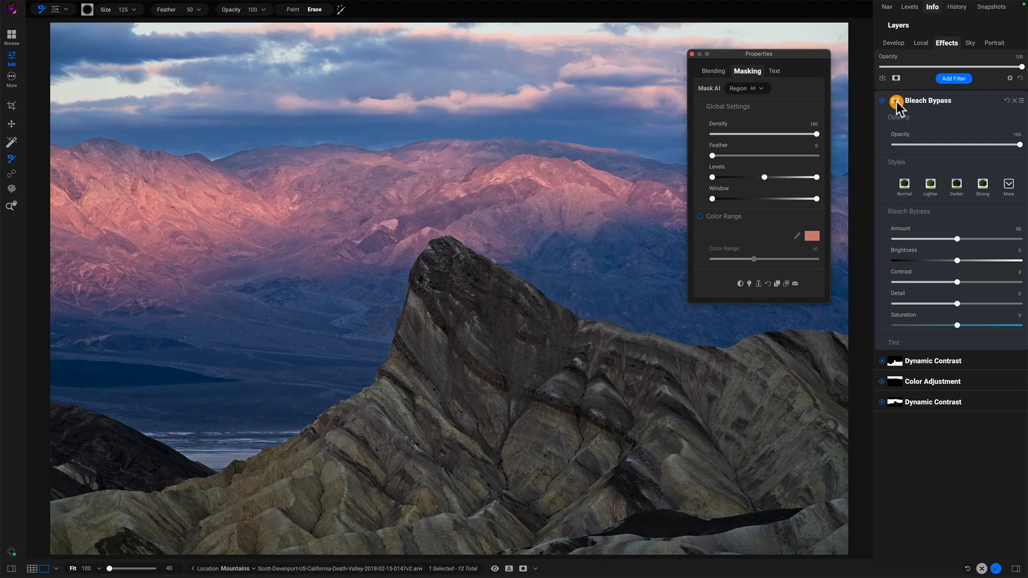
left_click(896, 100)
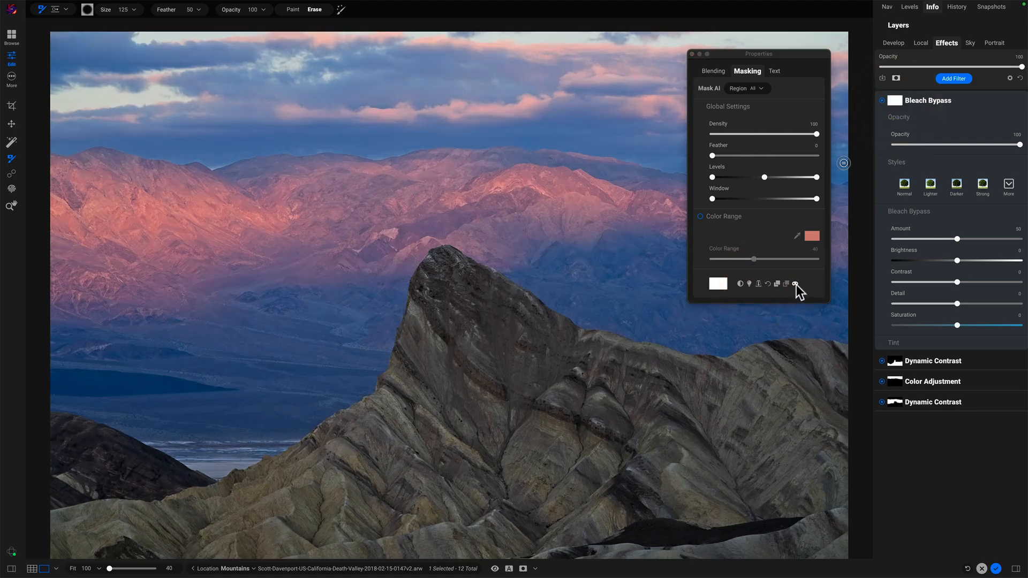
Step: Show the Bleach Bypass layer's mountain depth mask in grayscale
left_click(794, 283)
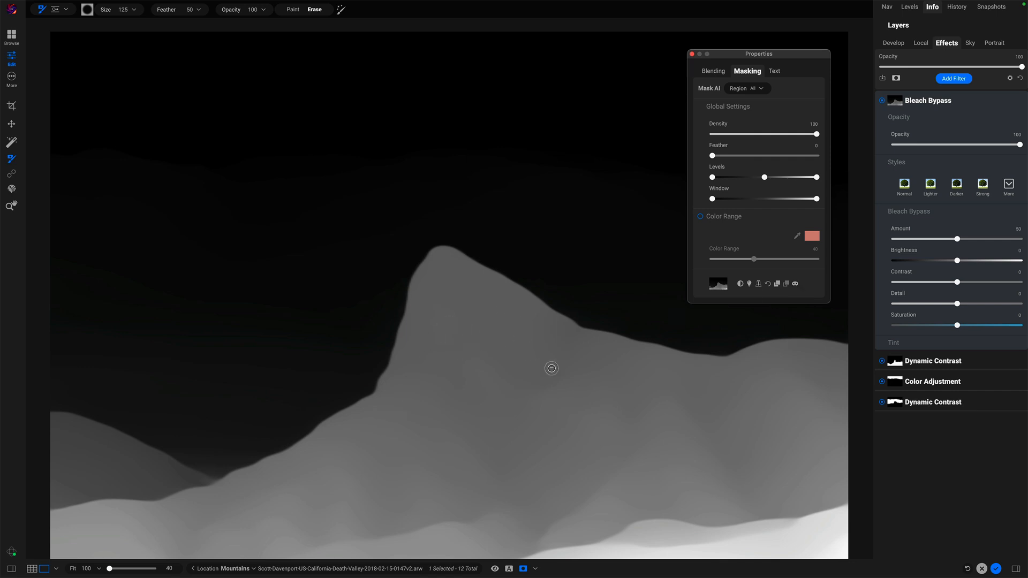
mouse_move(700, 541)
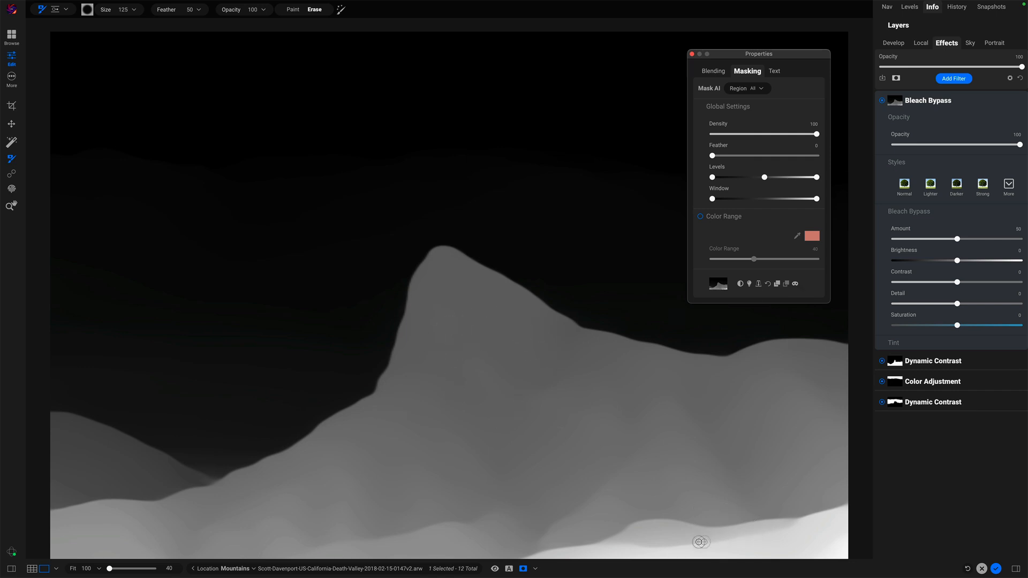
mouse_move(505, 428)
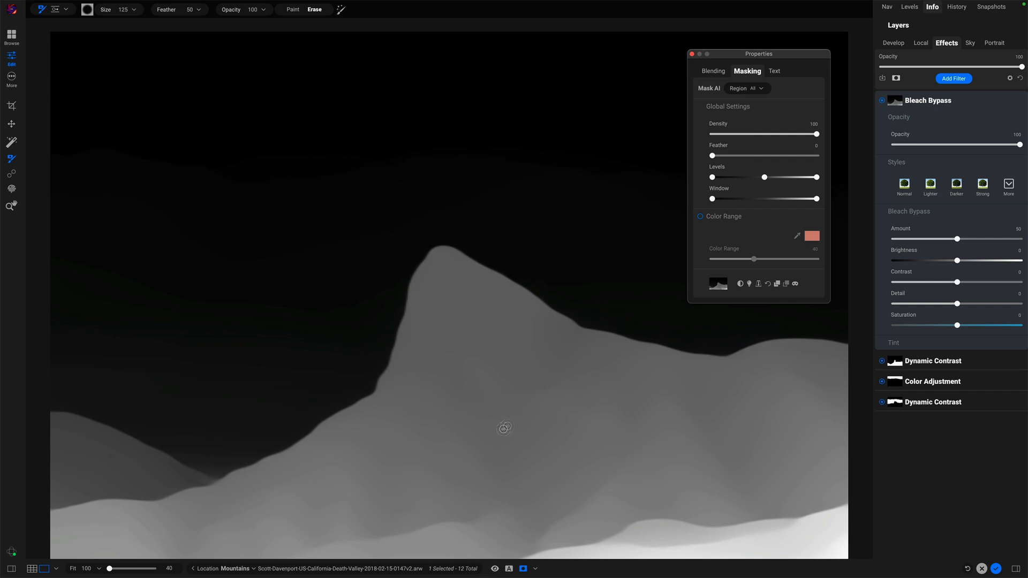
mouse_move(230, 192)
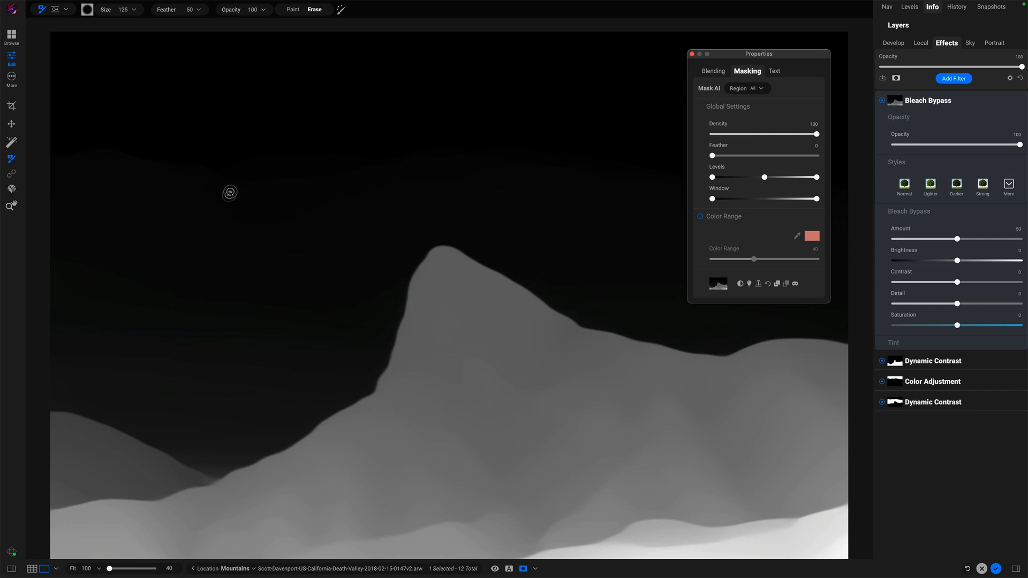
mouse_move(769, 183)
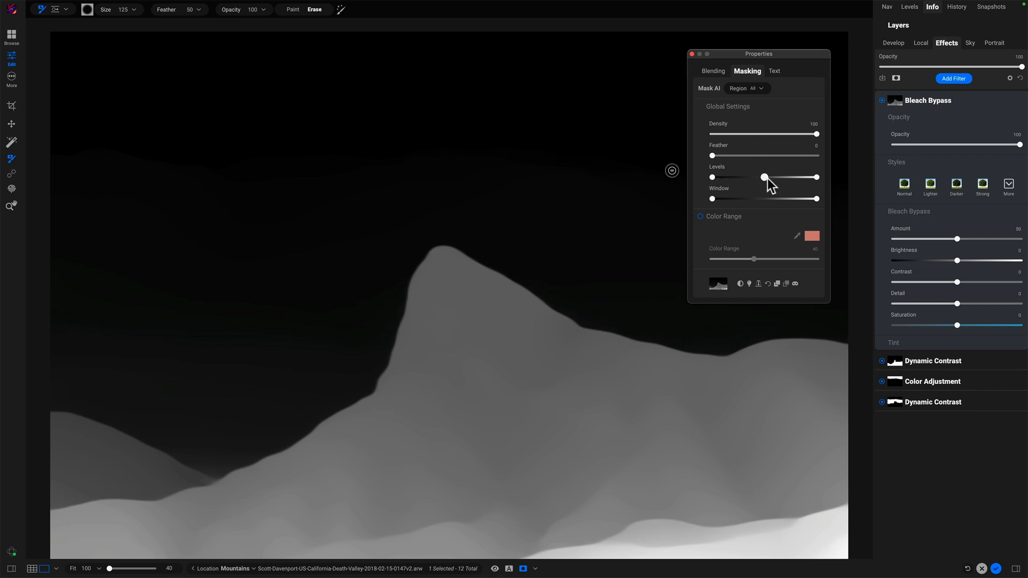
mouse_move(767, 231)
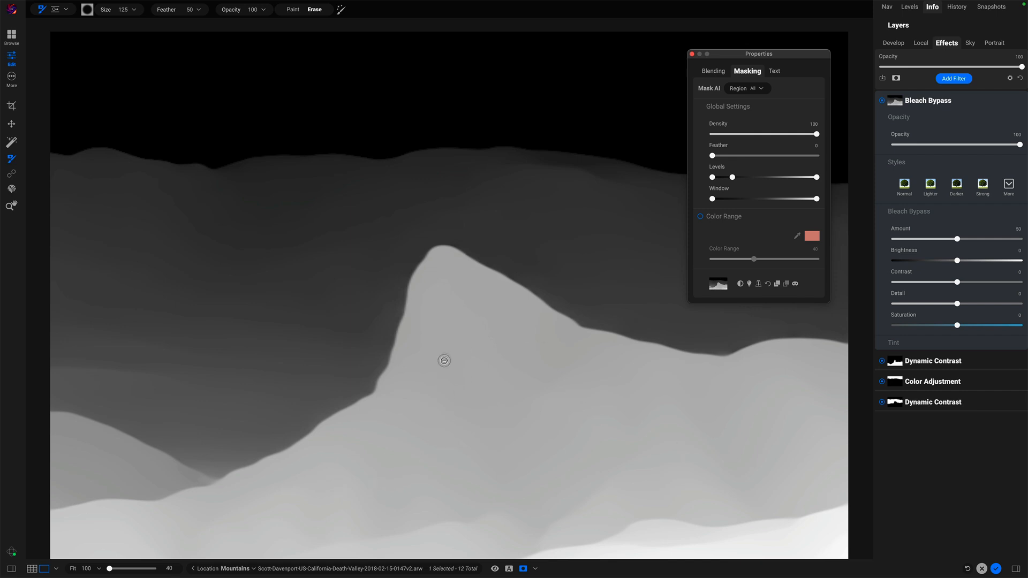
mouse_move(747, 231)
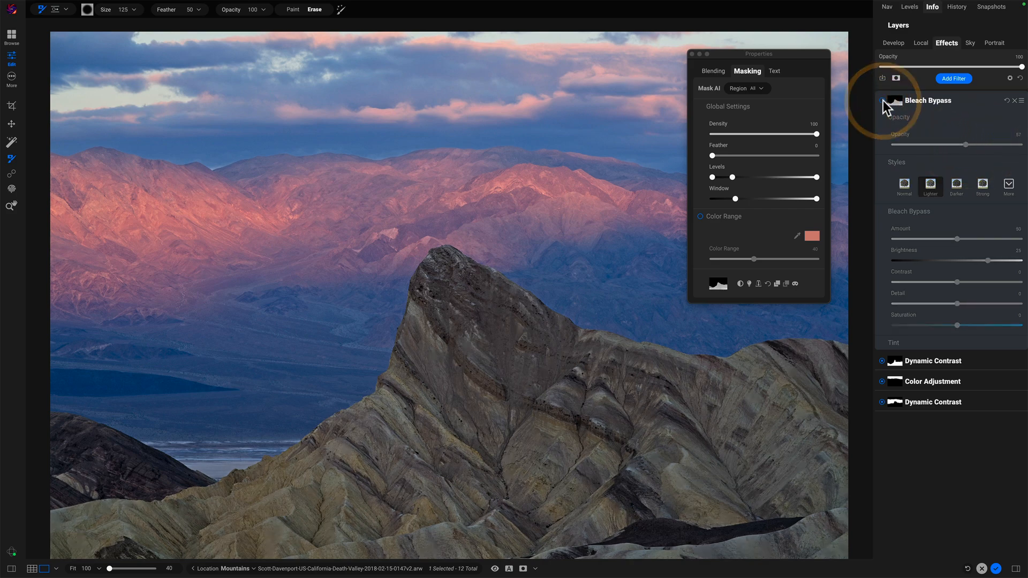
left_click(931, 185)
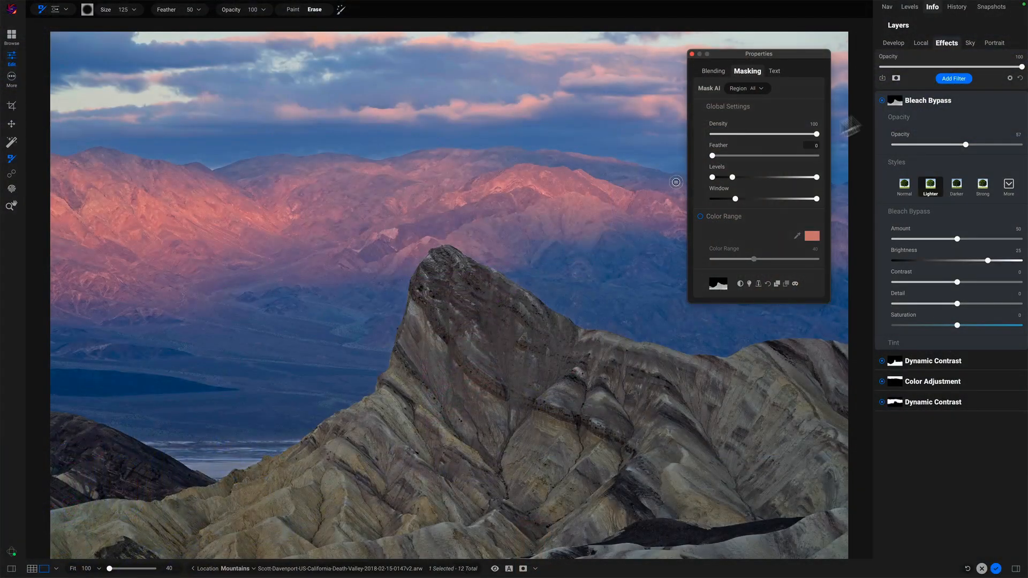
Step: Add the Sunshine filter from the Filters browser to the mountain photo
left_click(953, 79)
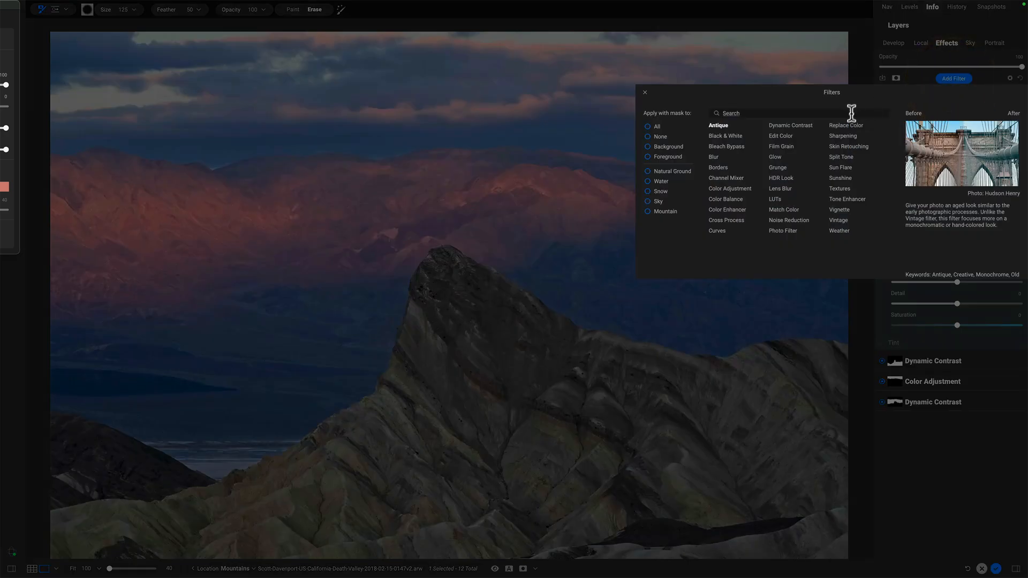
left_click(840, 178)
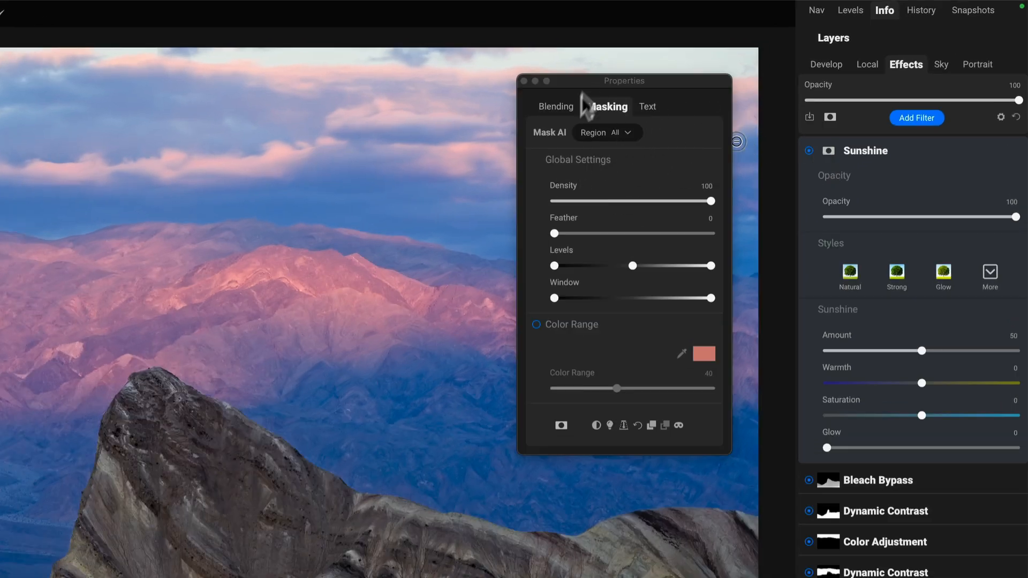
mouse_move(585, 416)
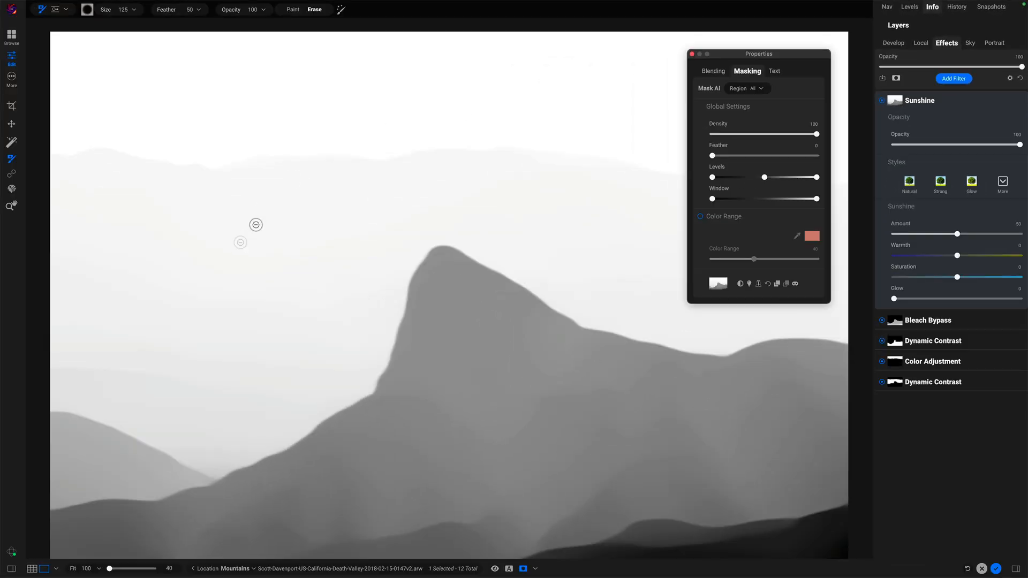
mouse_move(525, 393)
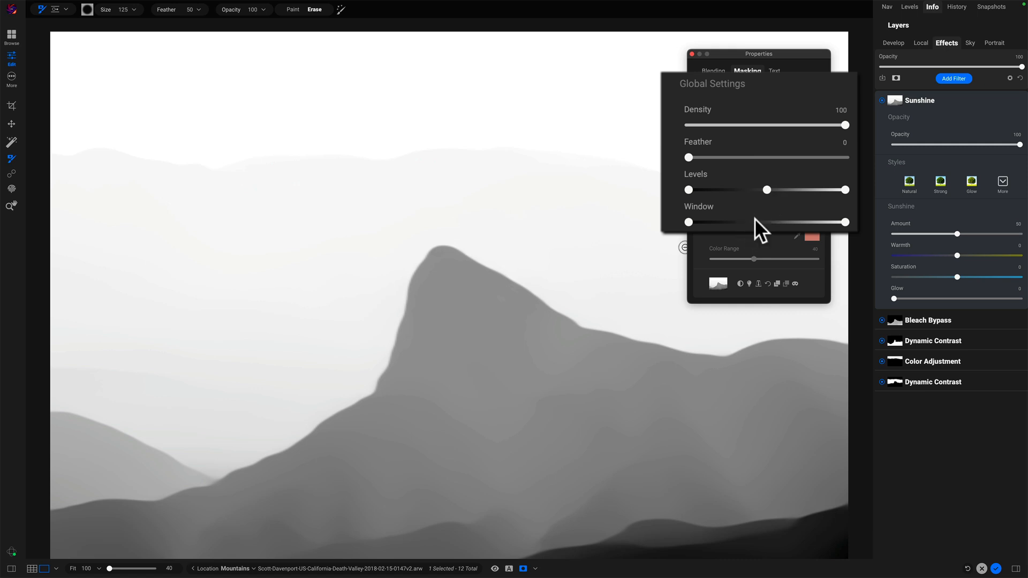
mouse_move(780, 207)
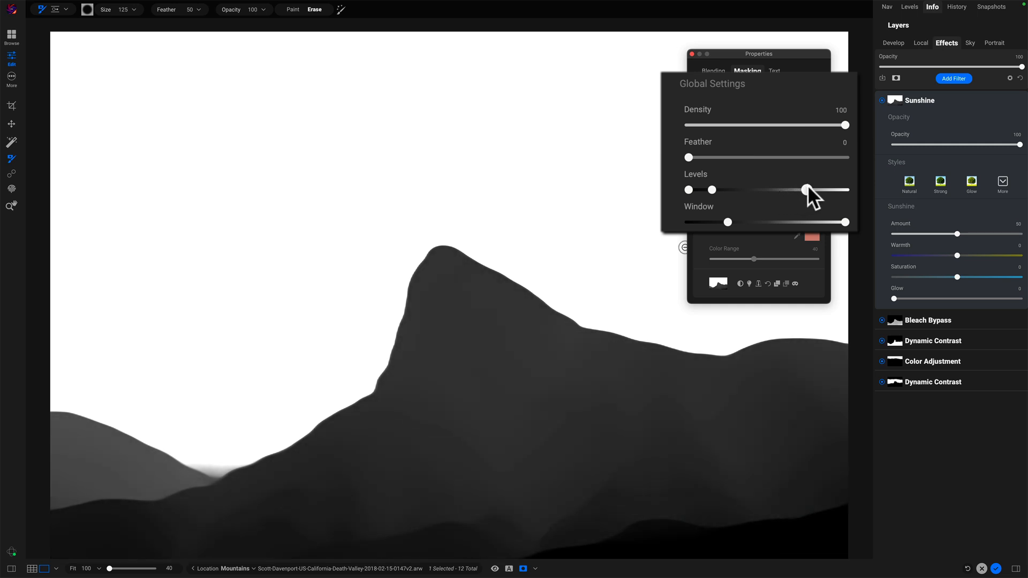
Step: Tighten the Sunshine depth mask's Levels and Window so the sky is white and the ridge is dark
left_click(808, 189)
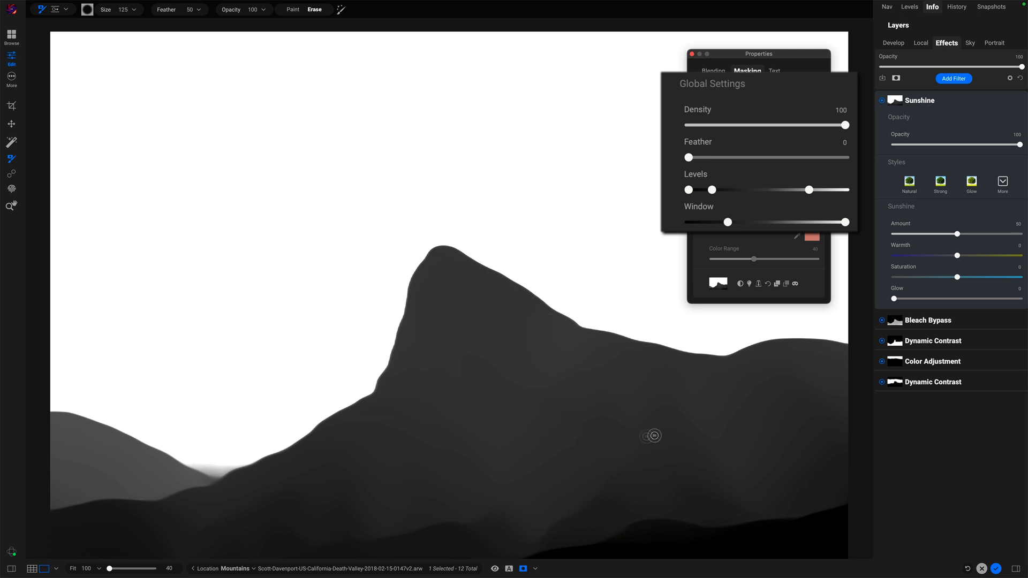
mouse_move(504, 339)
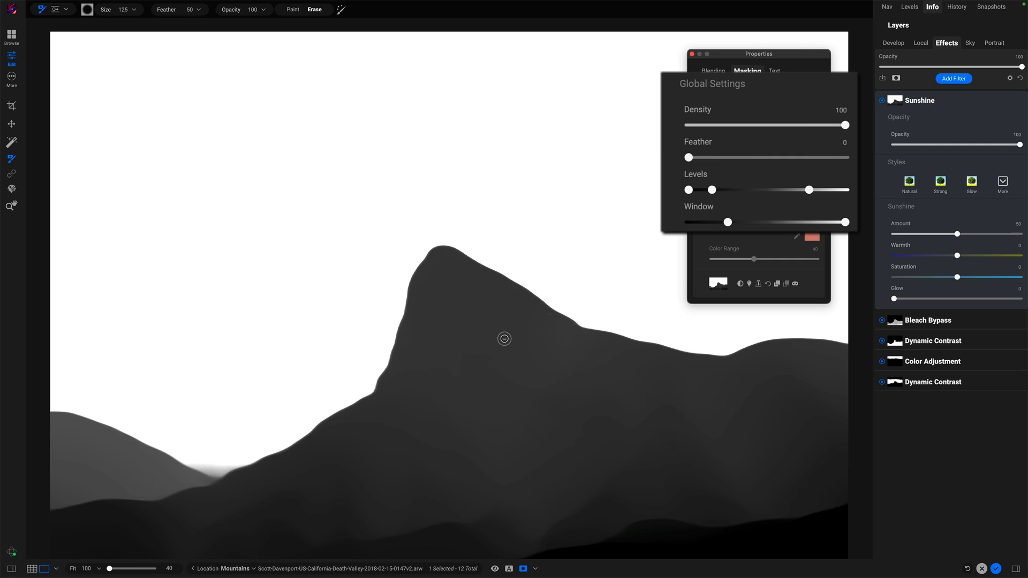
mouse_move(578, 529)
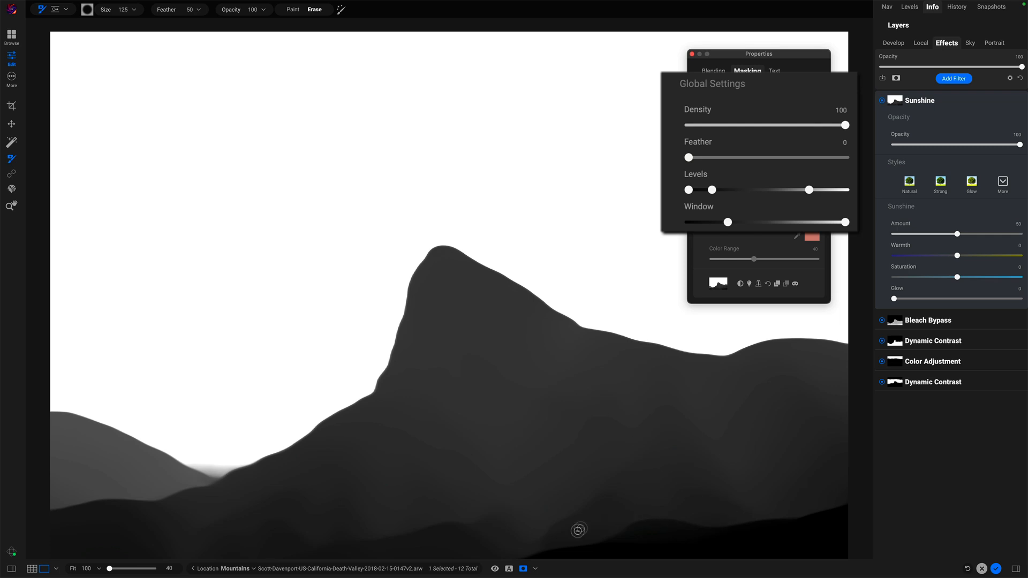
mouse_move(725, 519)
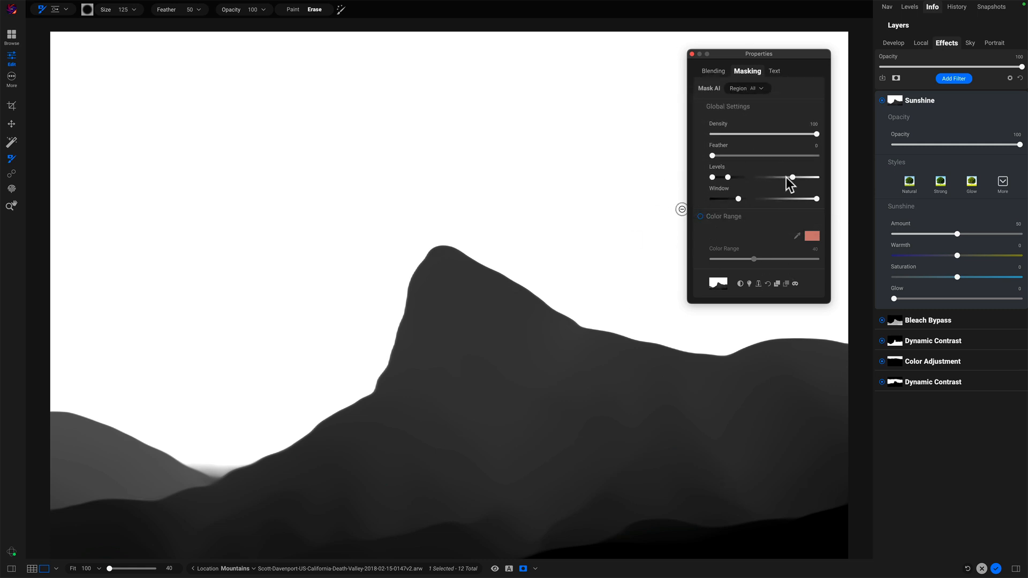
mouse_move(798, 291)
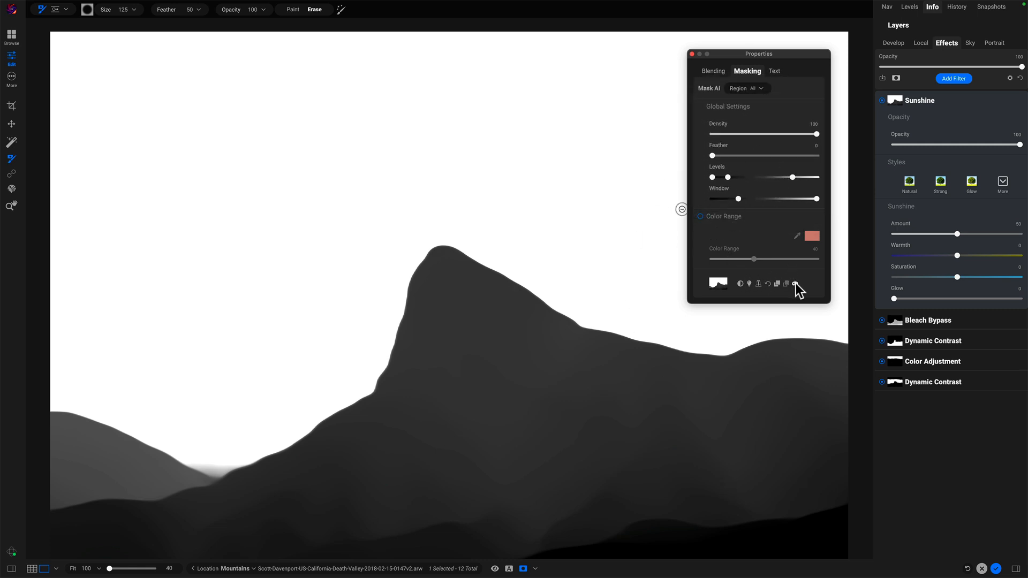
mouse_move(796, 283)
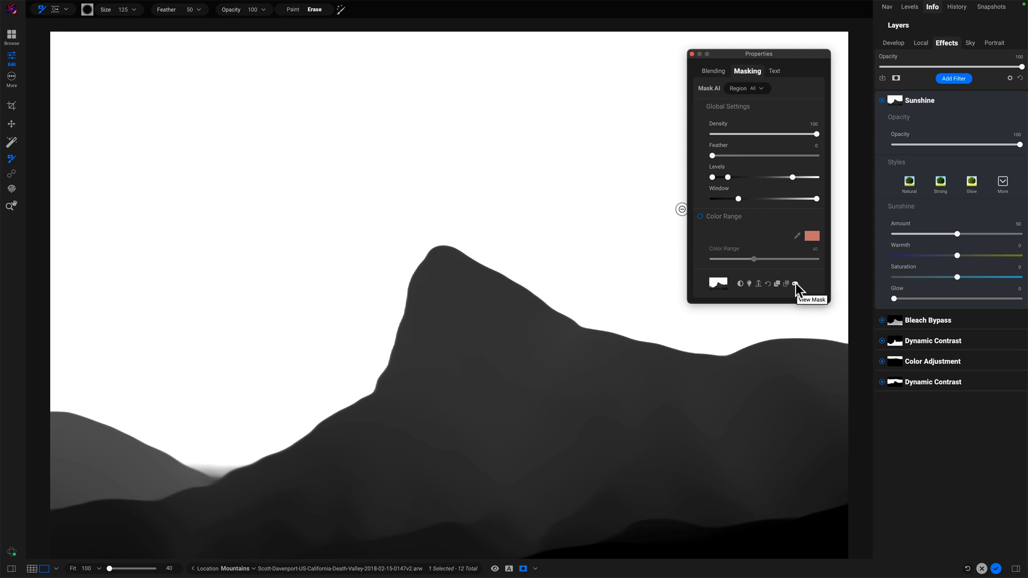
Step: Hide the mask, then toggle the Sunshine layer off and on to compare
left_click(795, 284)
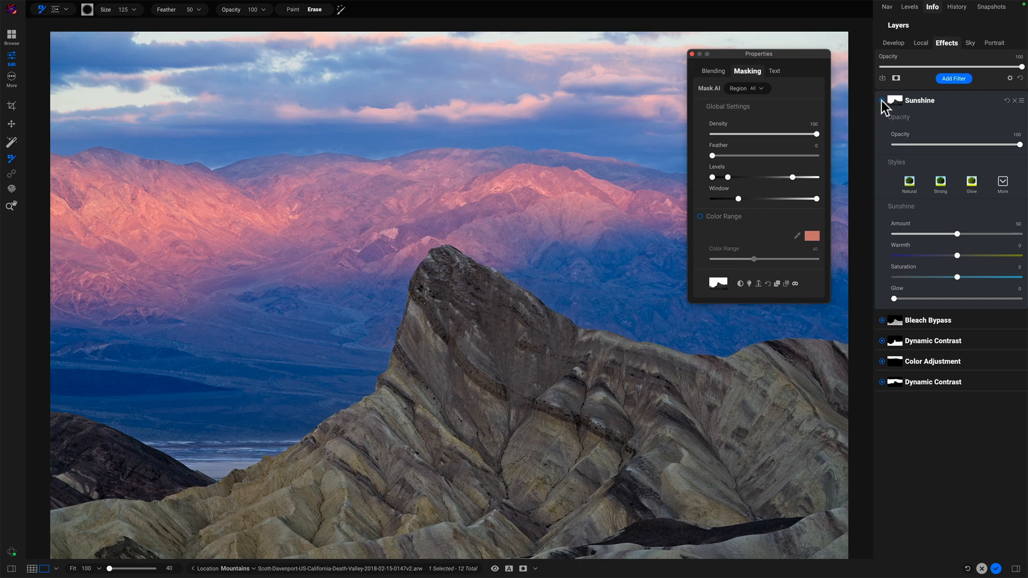
left_click(882, 100)
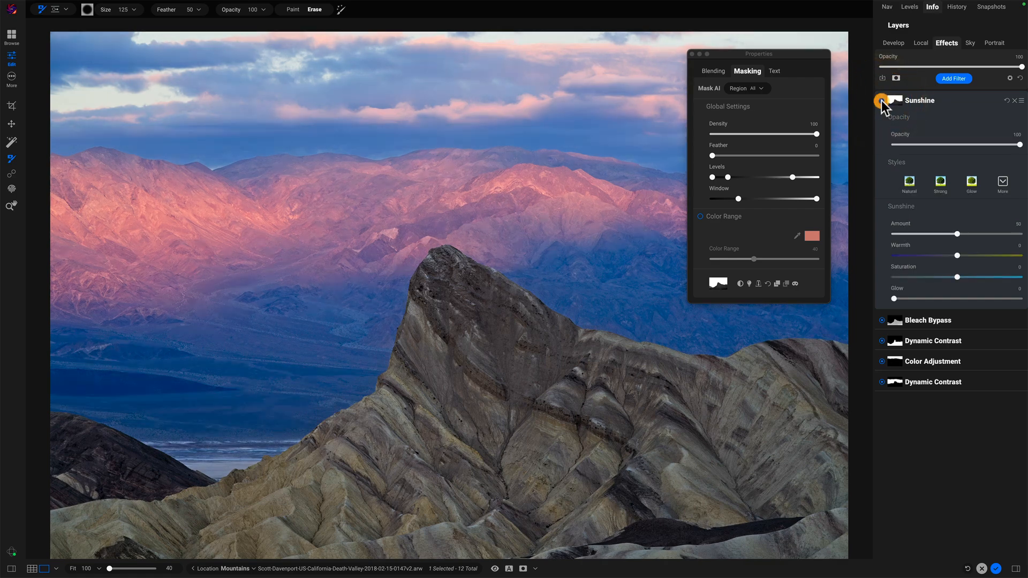
left_click(881, 101)
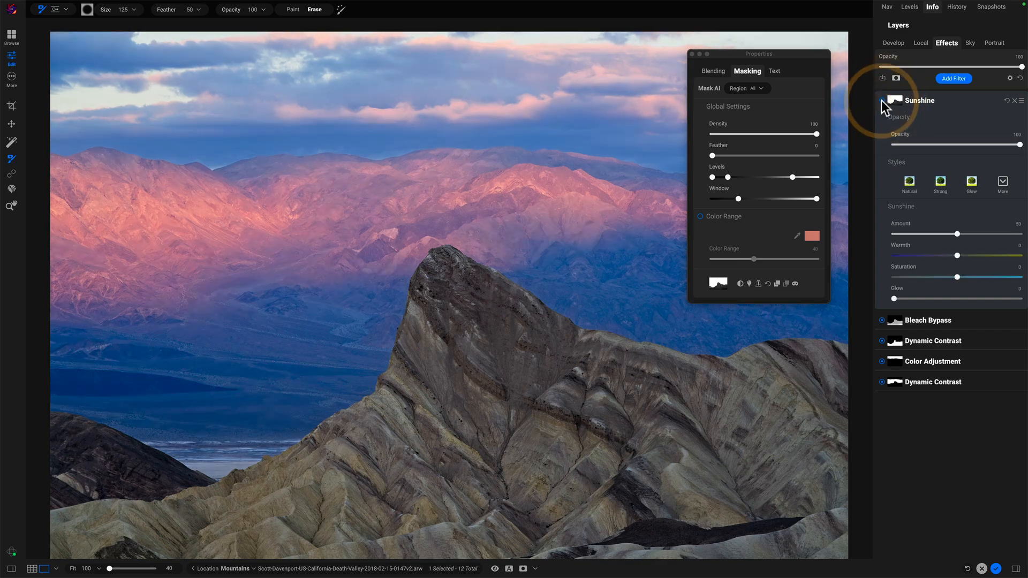
mouse_move(936, 321)
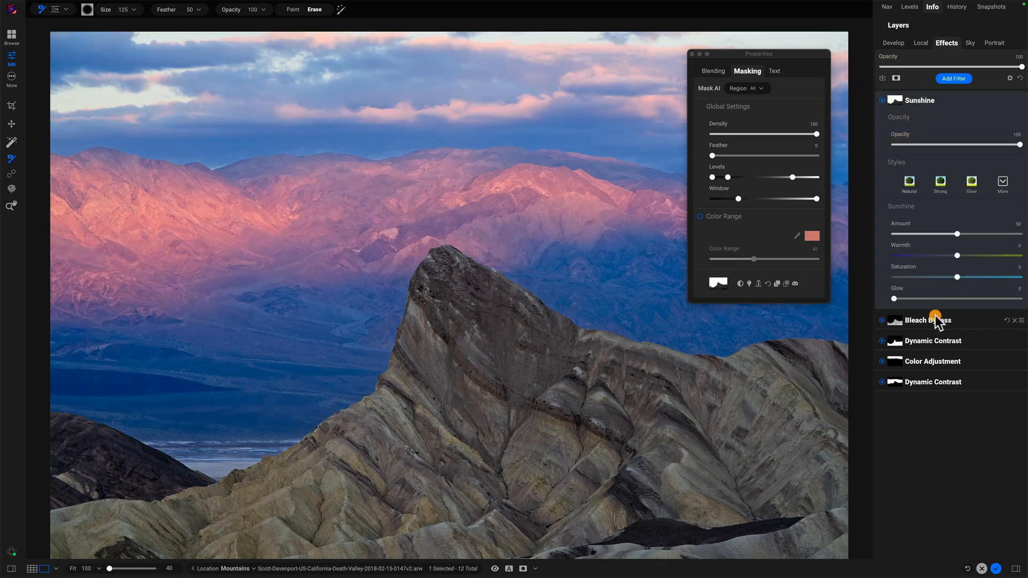
Step: Reopen the Bleach Bypass layer's settings for editing
left_click(929, 321)
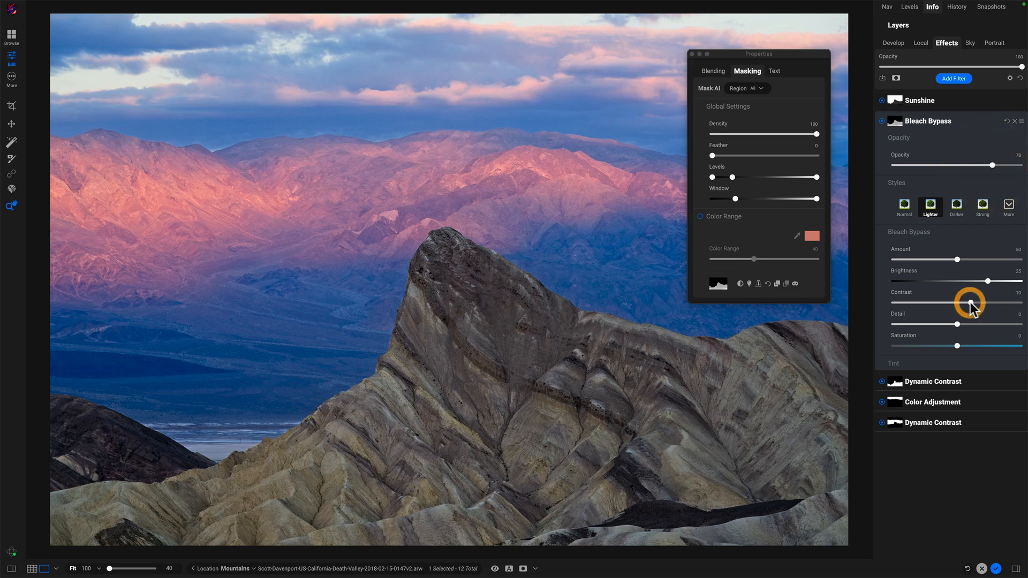
mouse_move(961, 265)
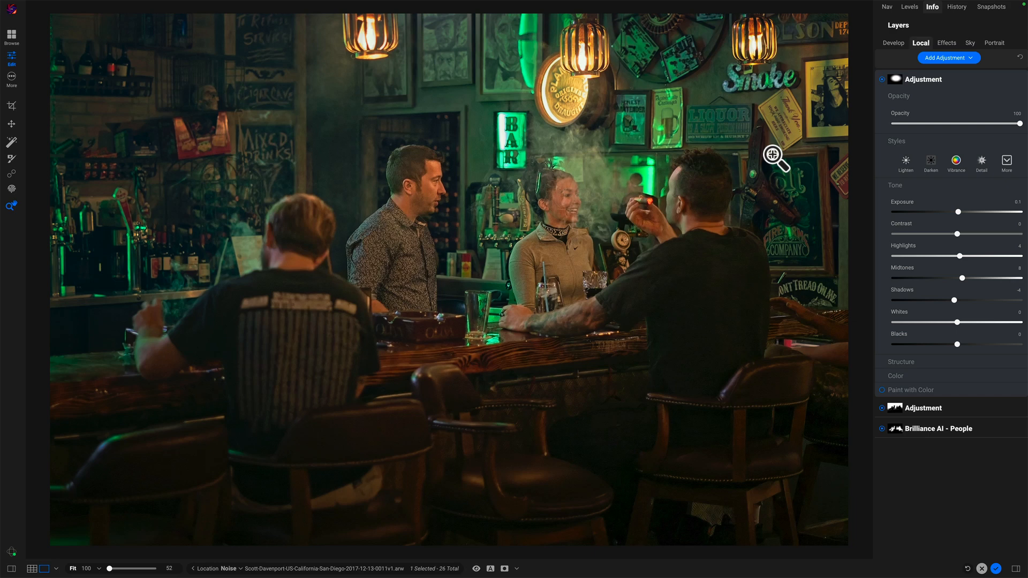
mouse_move(795, 163)
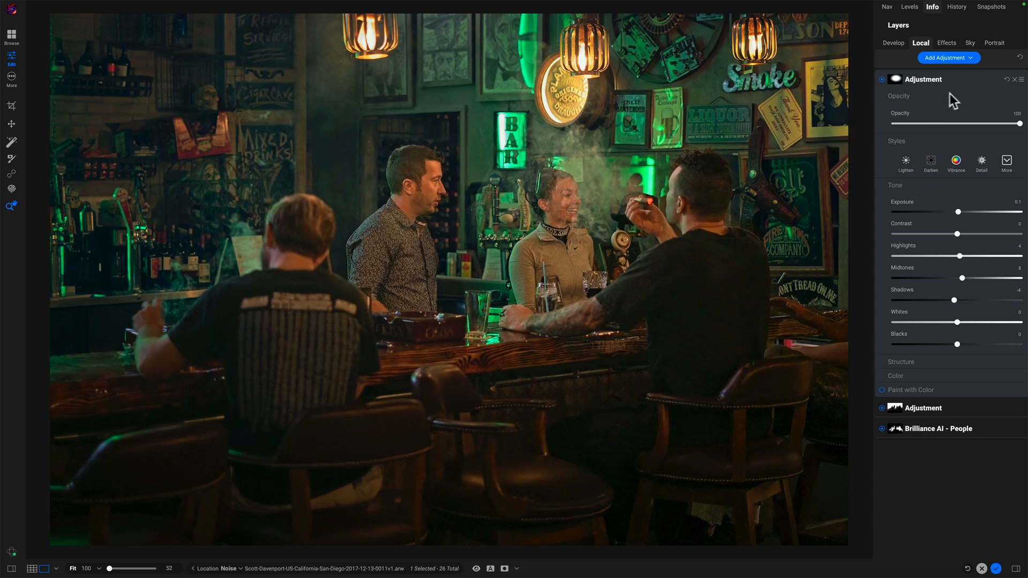
mouse_move(701, 107)
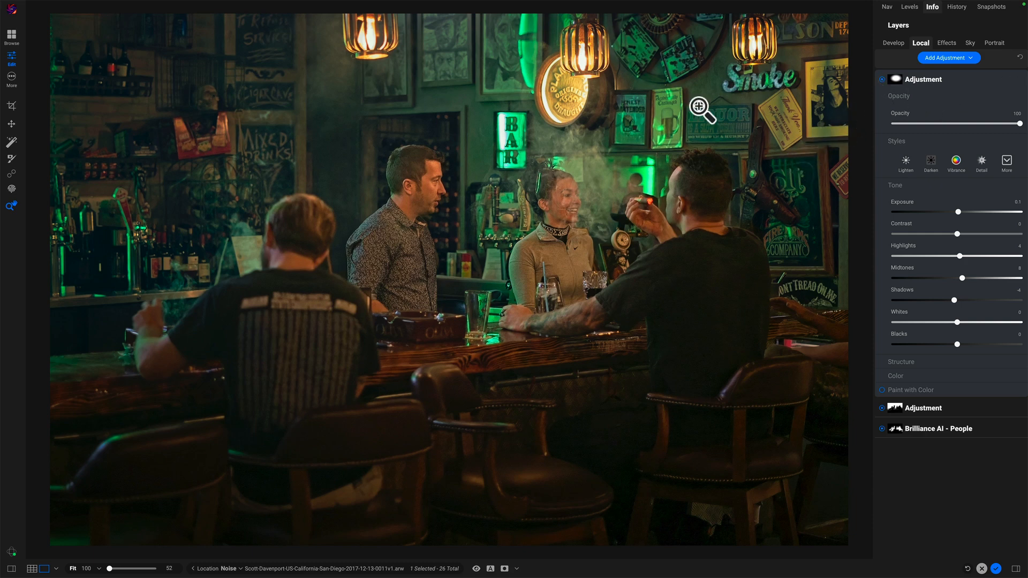
mouse_move(611, 256)
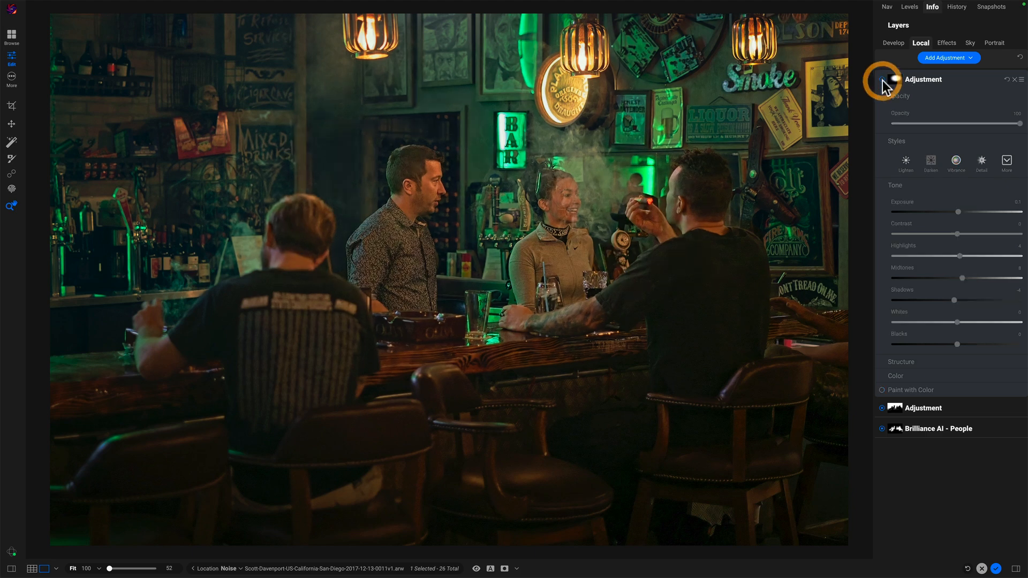
Step: Toggle the bar photo's local Adjustment layer to compare with and without it
left_click(895, 79)
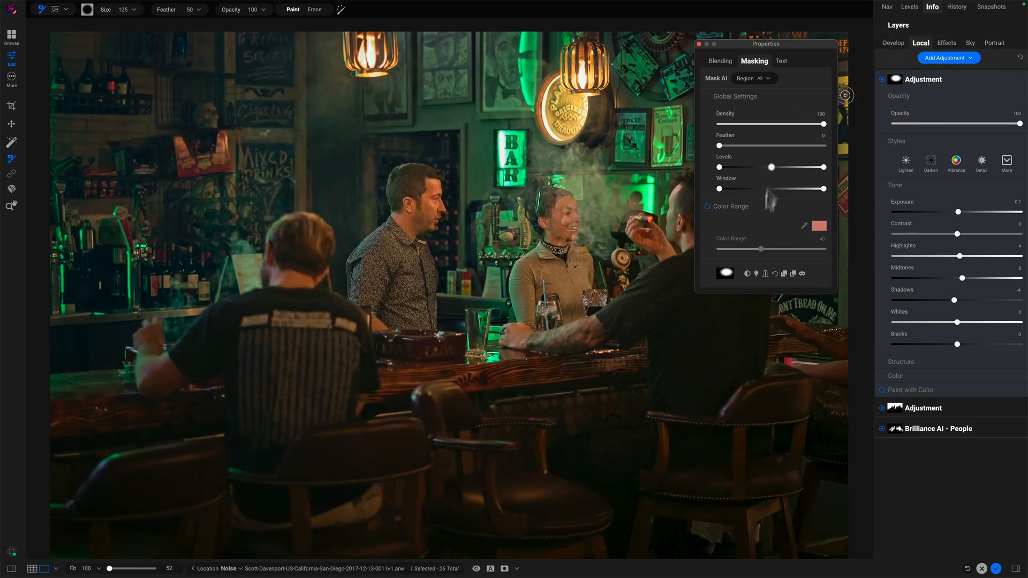
Step: View the bar scene adjustment's soft oval mask on its own
left_click(800, 273)
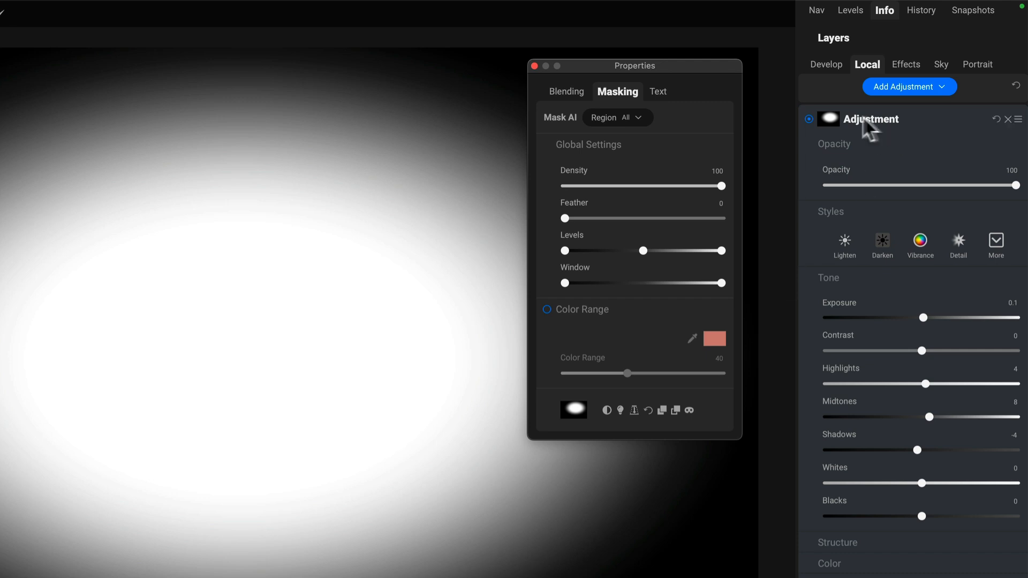
mouse_move(926, 531)
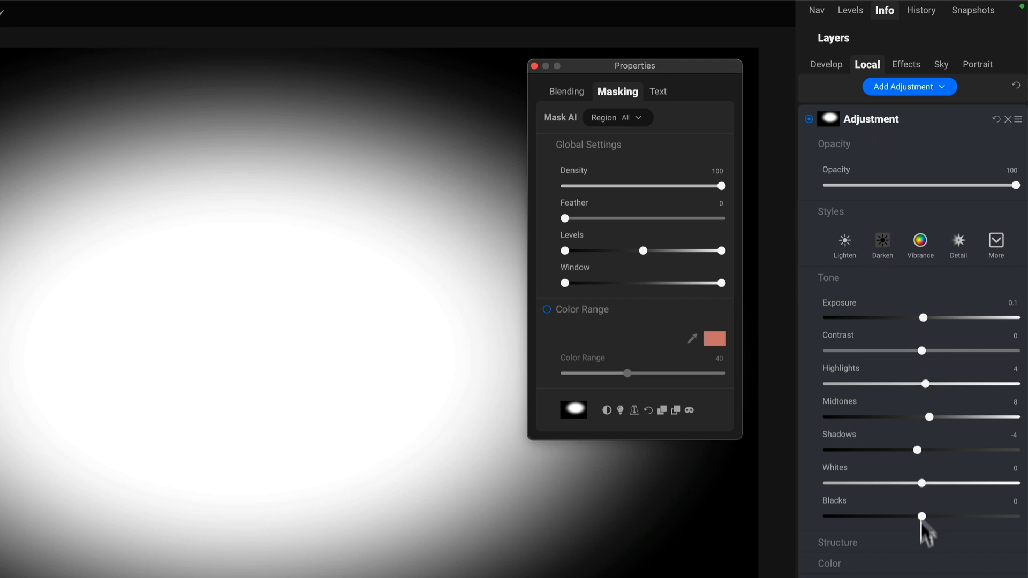
mouse_move(834, 135)
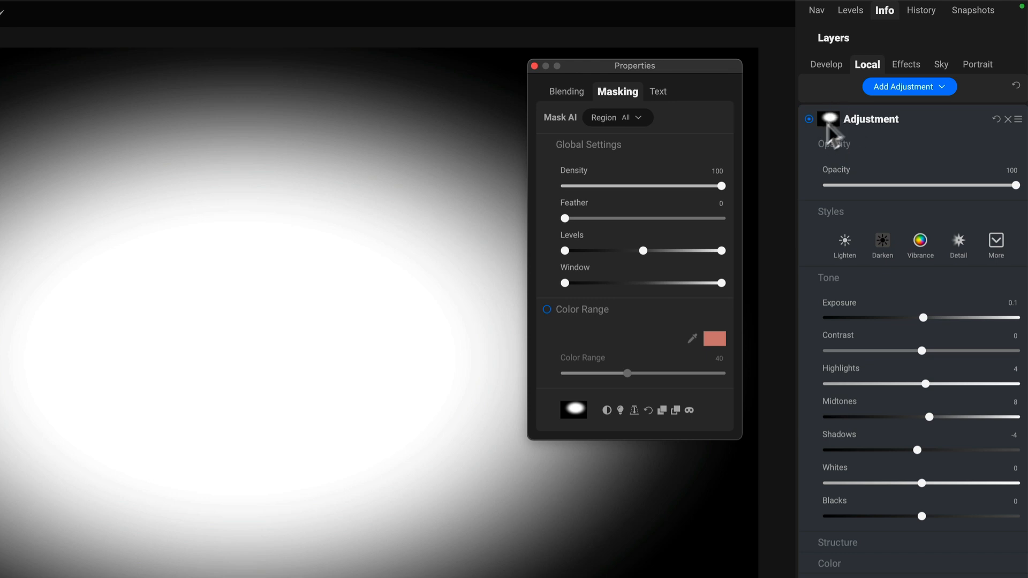
mouse_move(642, 443)
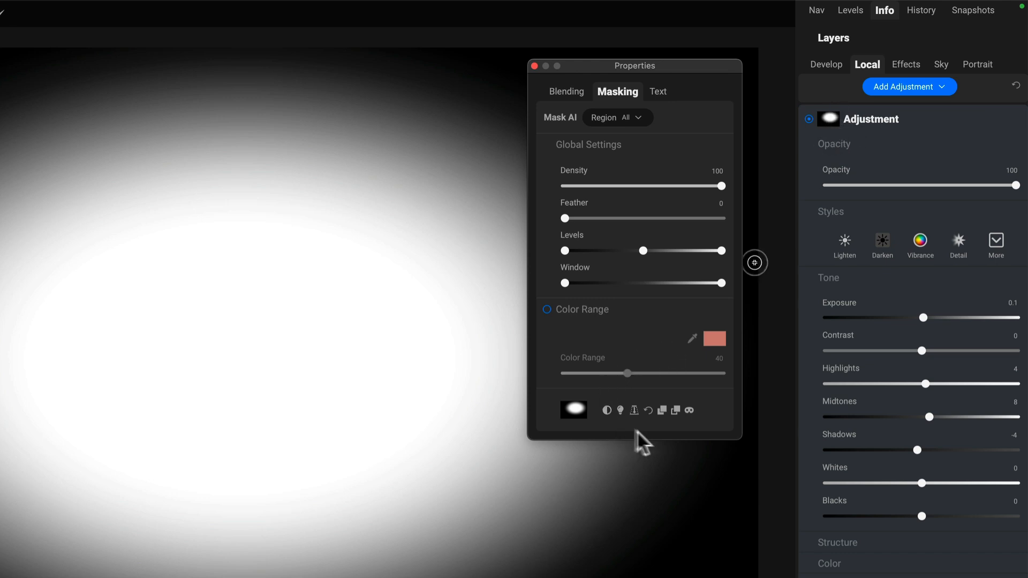
mouse_move(636, 420)
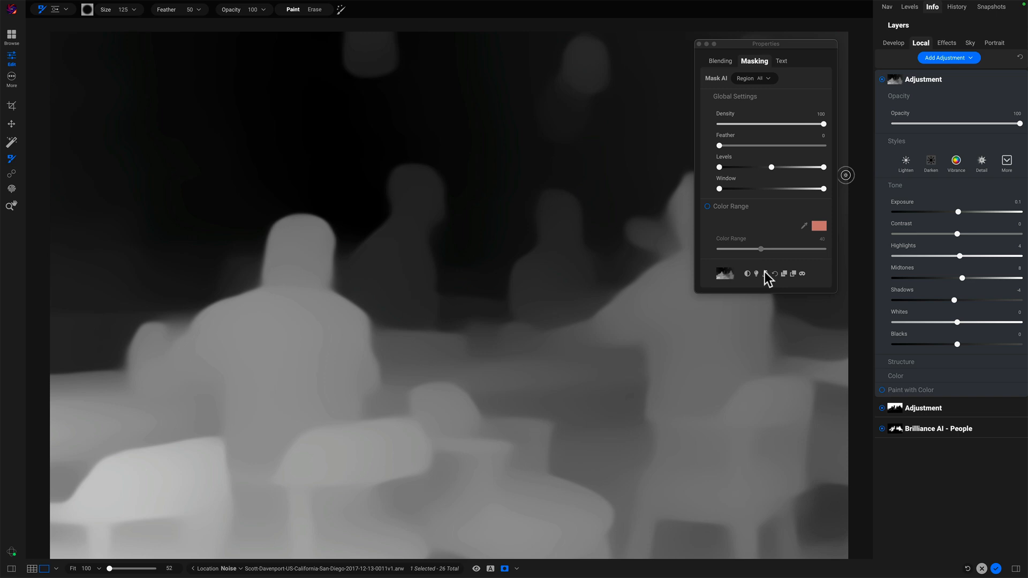
mouse_move(581, 386)
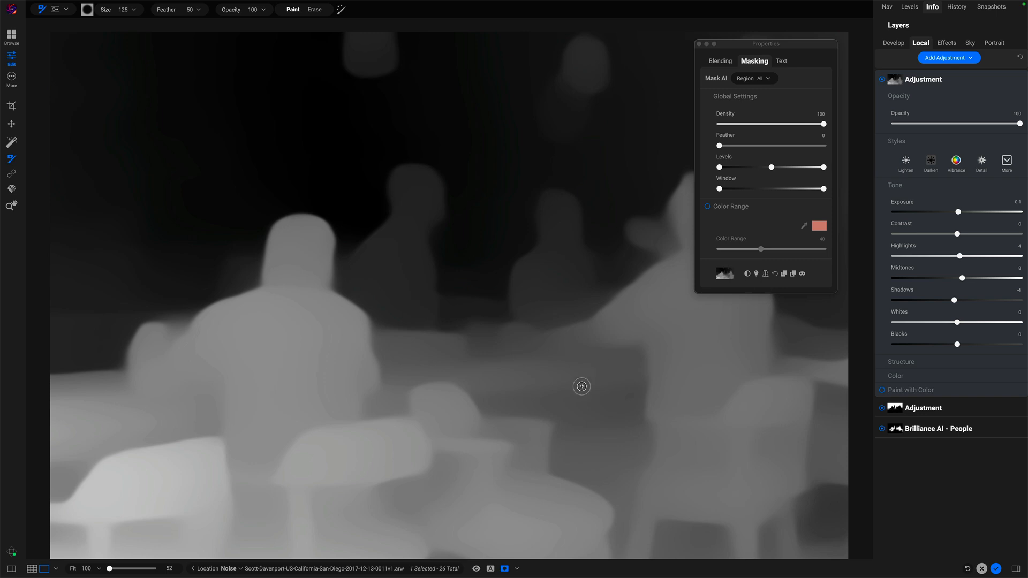
mouse_move(280, 346)
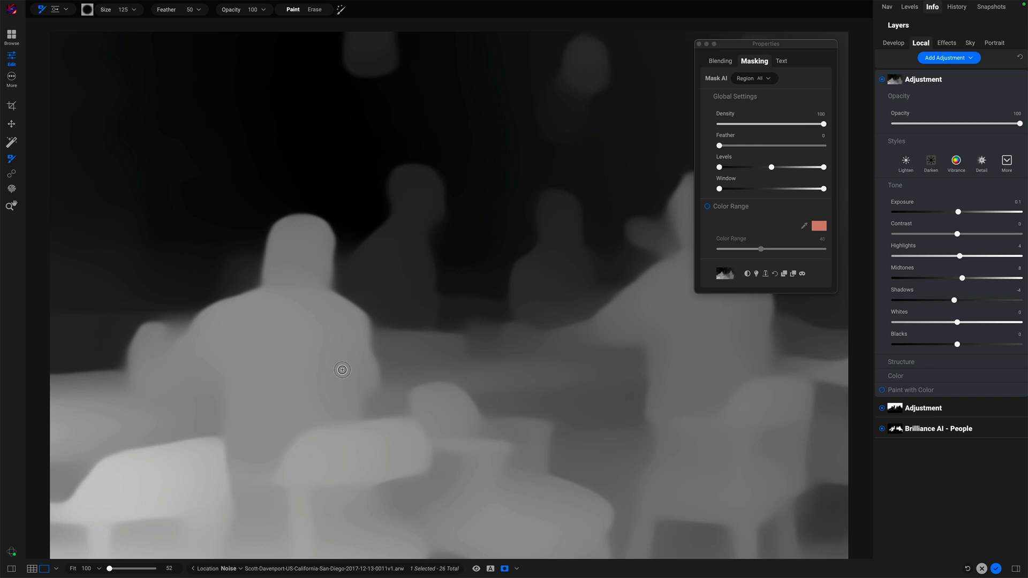
mouse_move(400, 65)
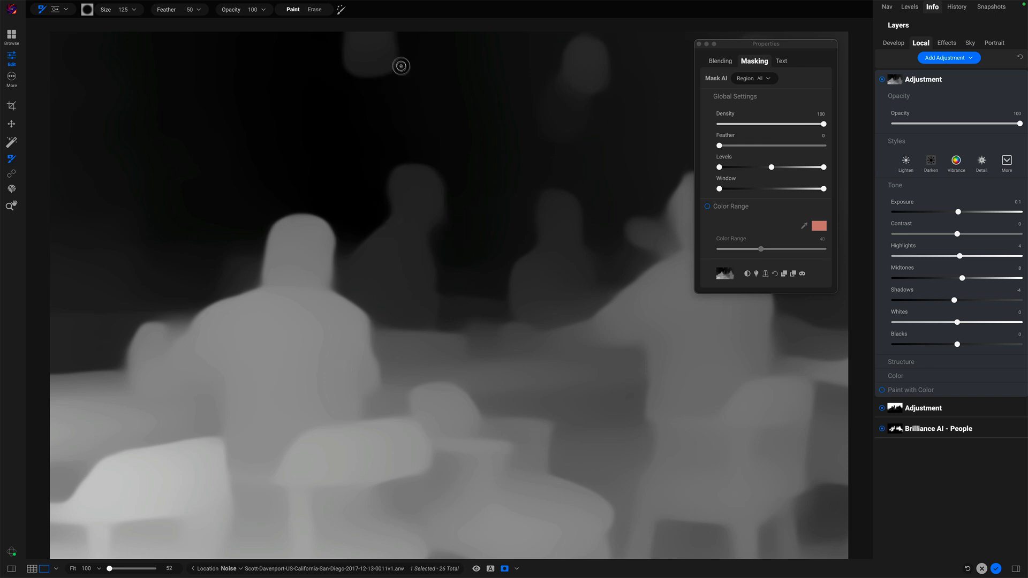
mouse_move(771, 221)
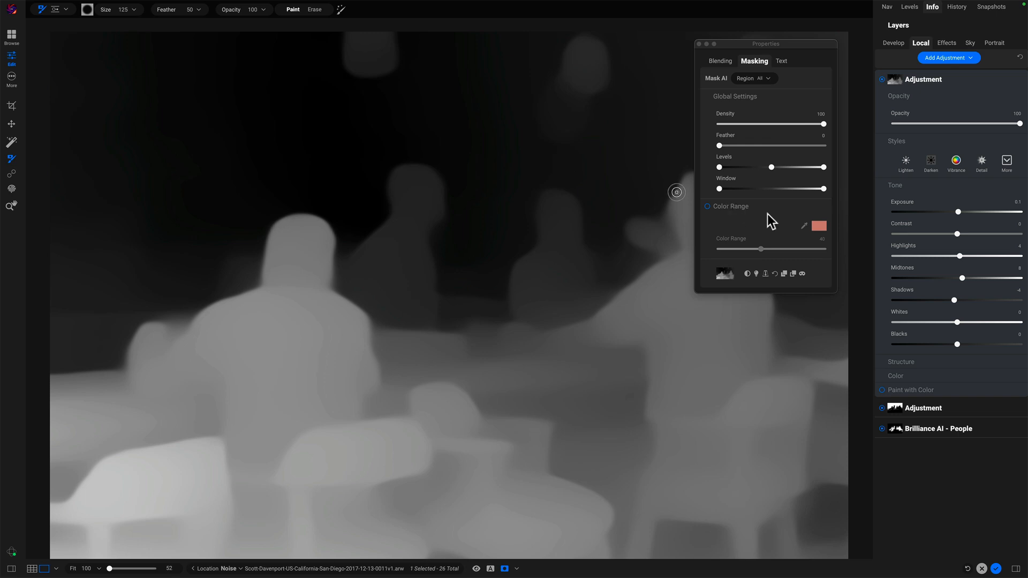
mouse_move(590, 226)
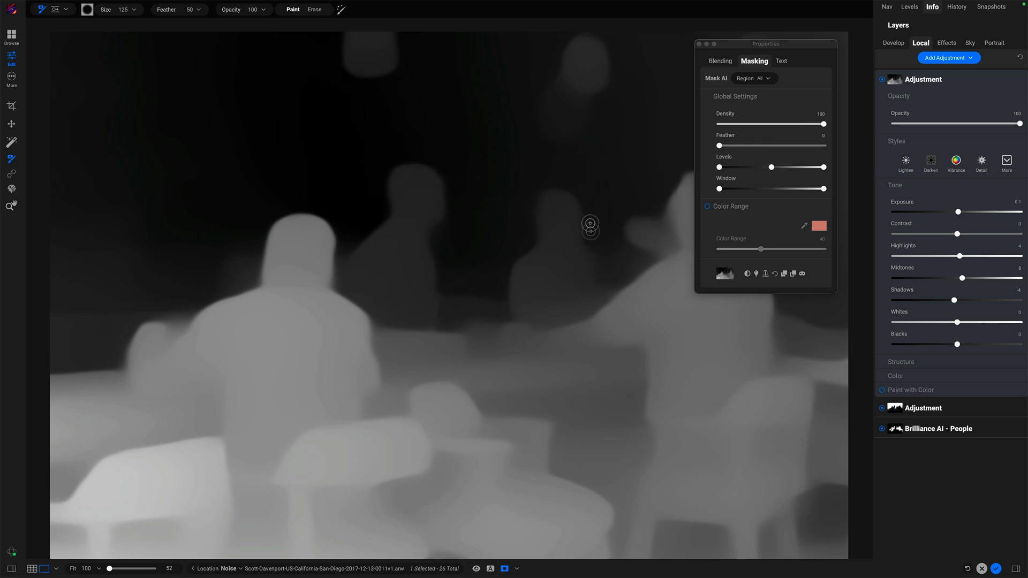
mouse_move(593, 155)
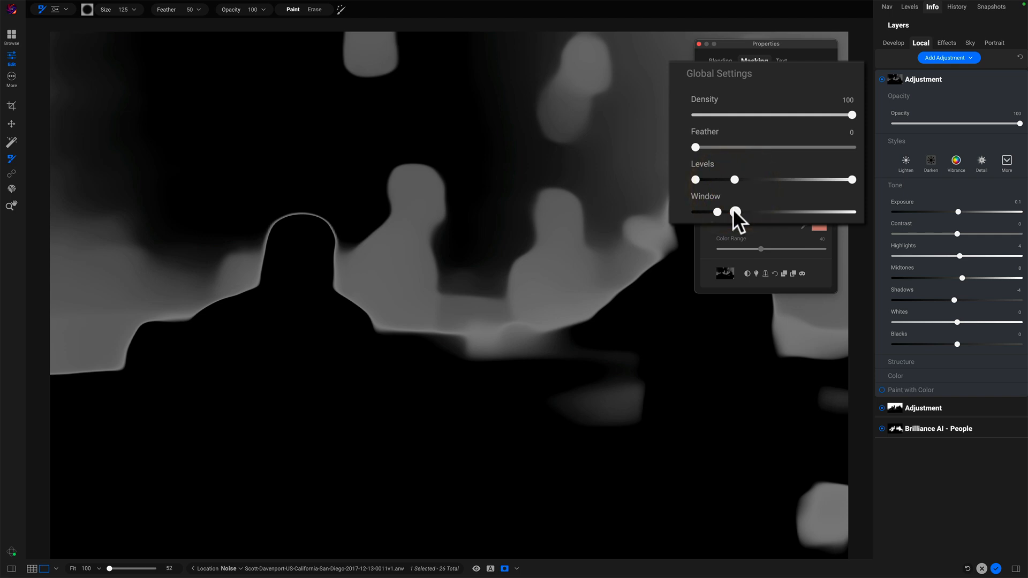
left_click(733, 211)
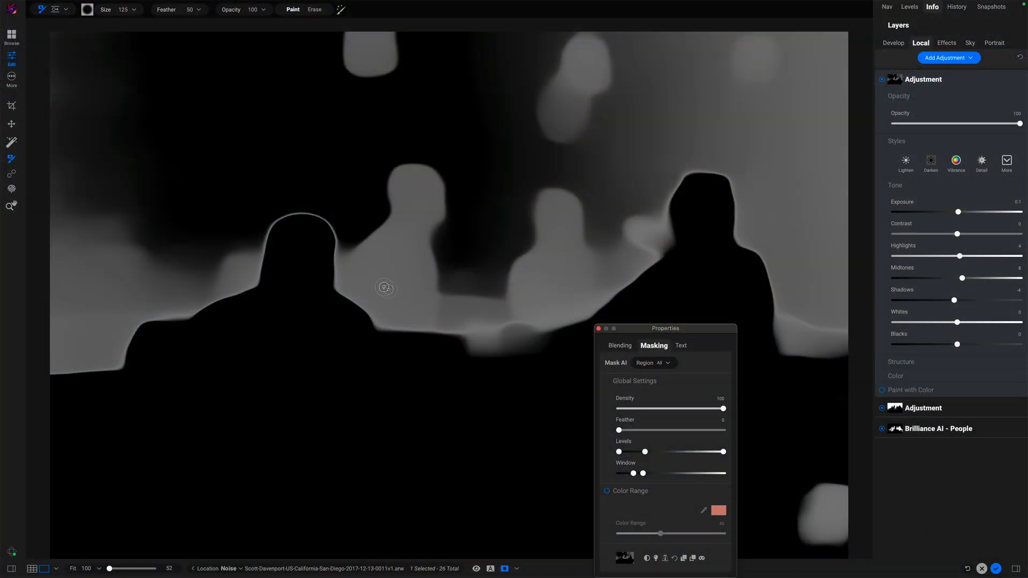
mouse_move(657, 411)
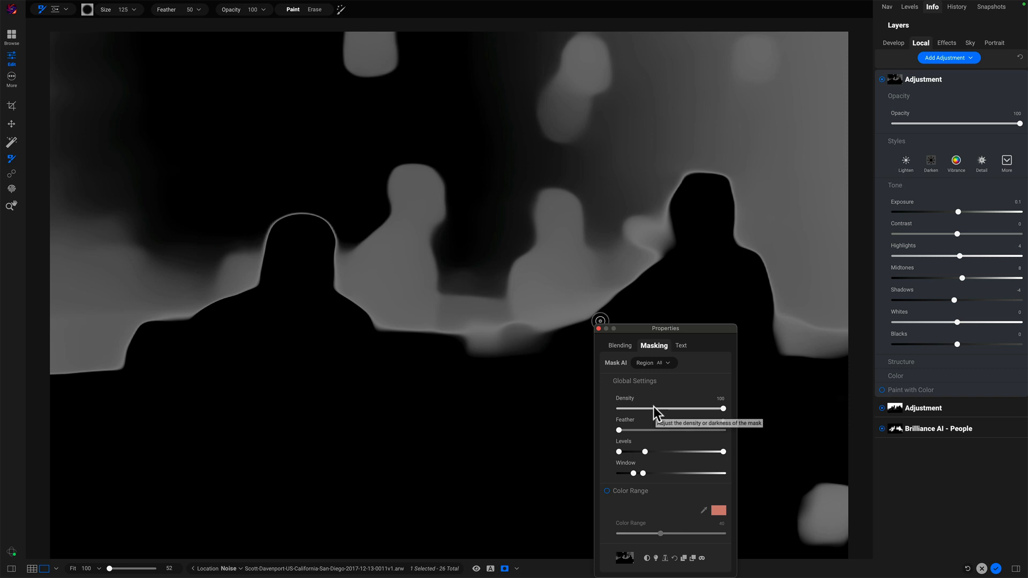
mouse_move(426, 344)
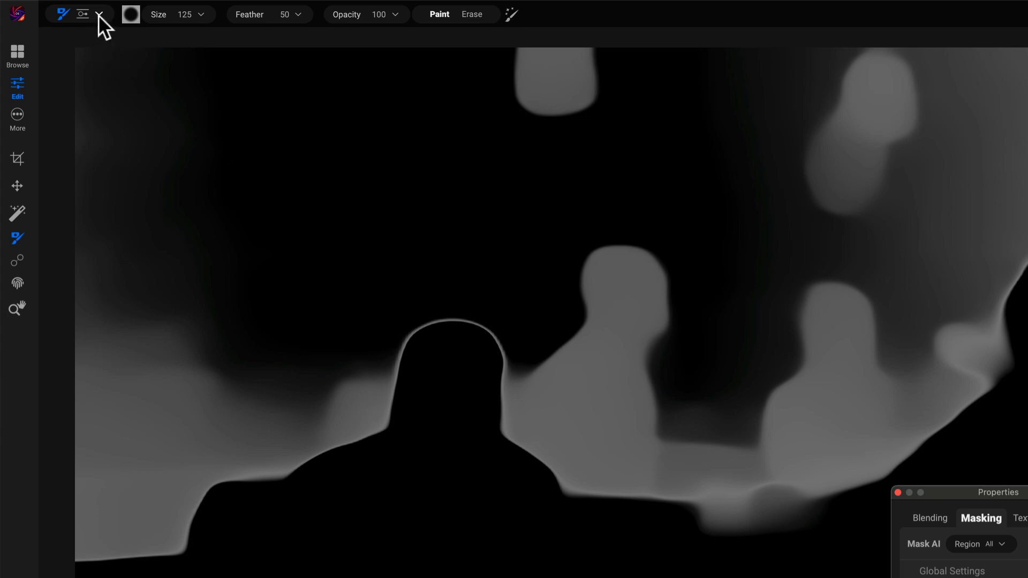
Step: Switch the masking tool to Gradient Mask with the Edges shape
left_click(98, 15)
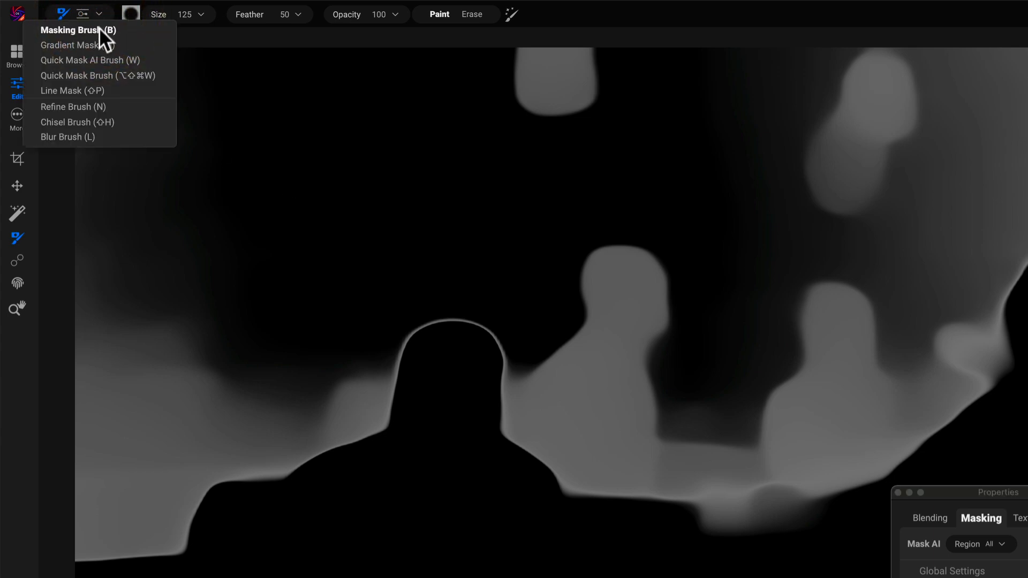
left_click(70, 45)
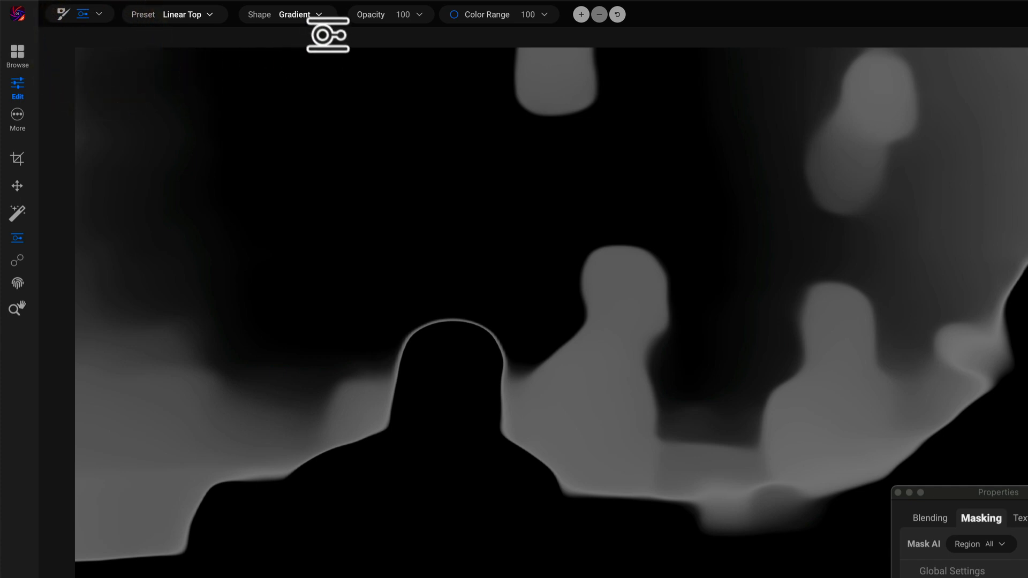
left_click(295, 15)
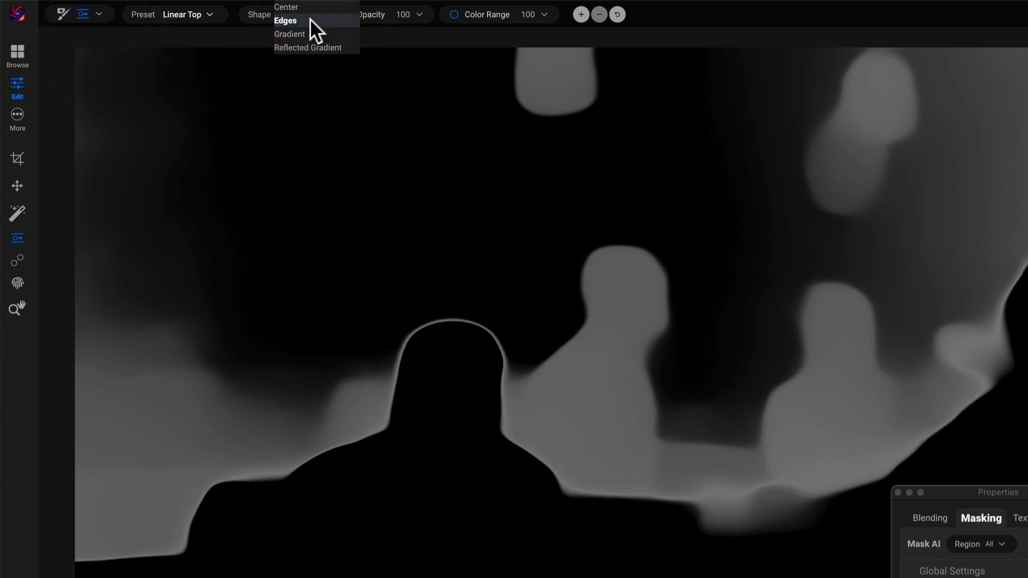
left_click(285, 21)
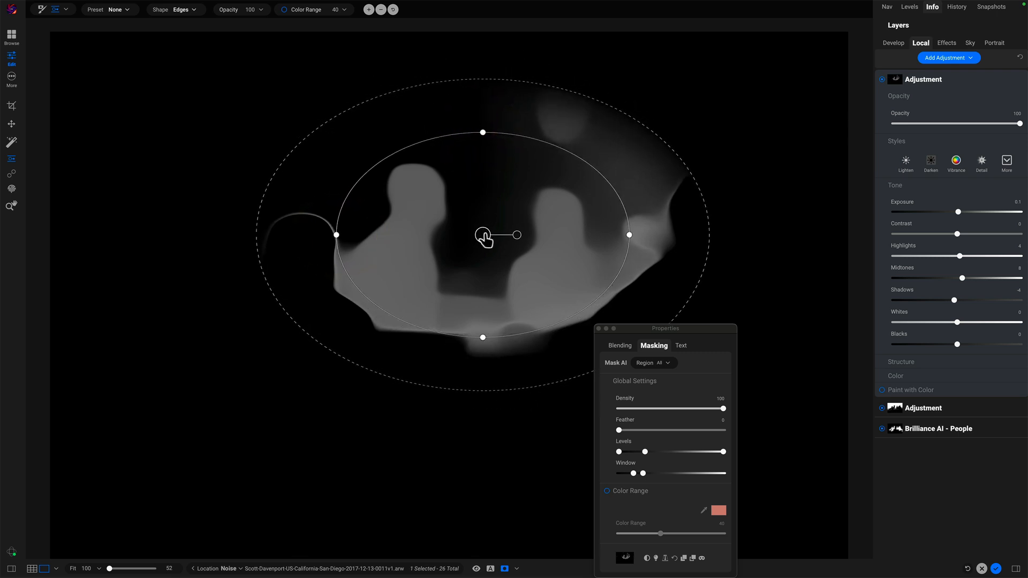
mouse_move(513, 170)
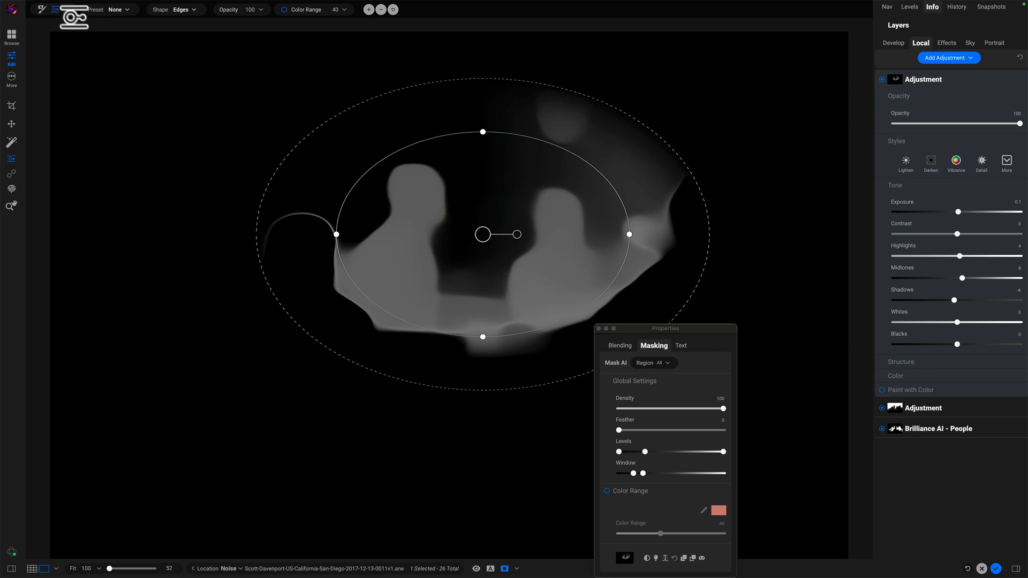
Step: Switch the masking tool to the Masking Brush for cleaning stray areas
left_click(66, 9)
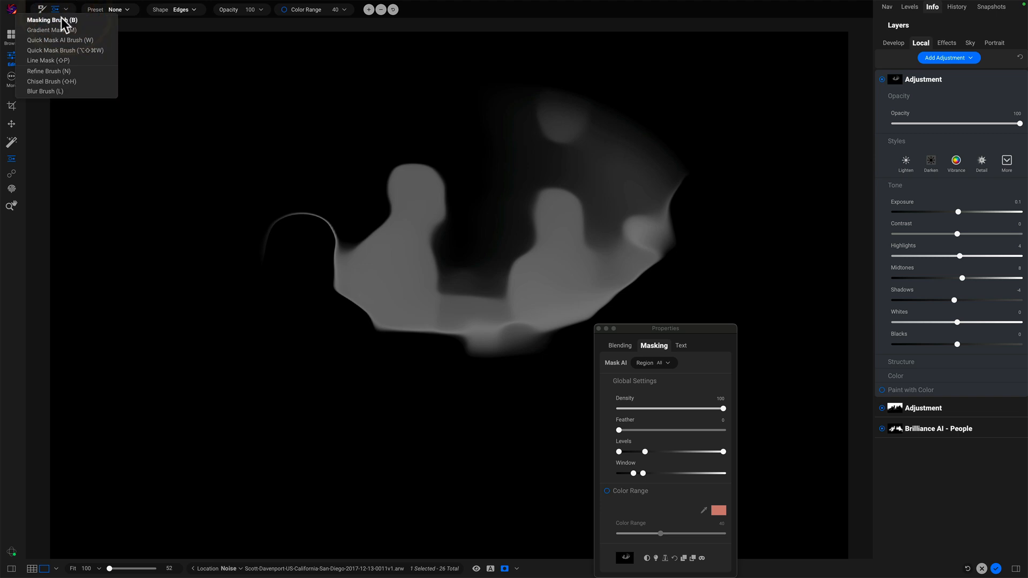
left_click(52, 20)
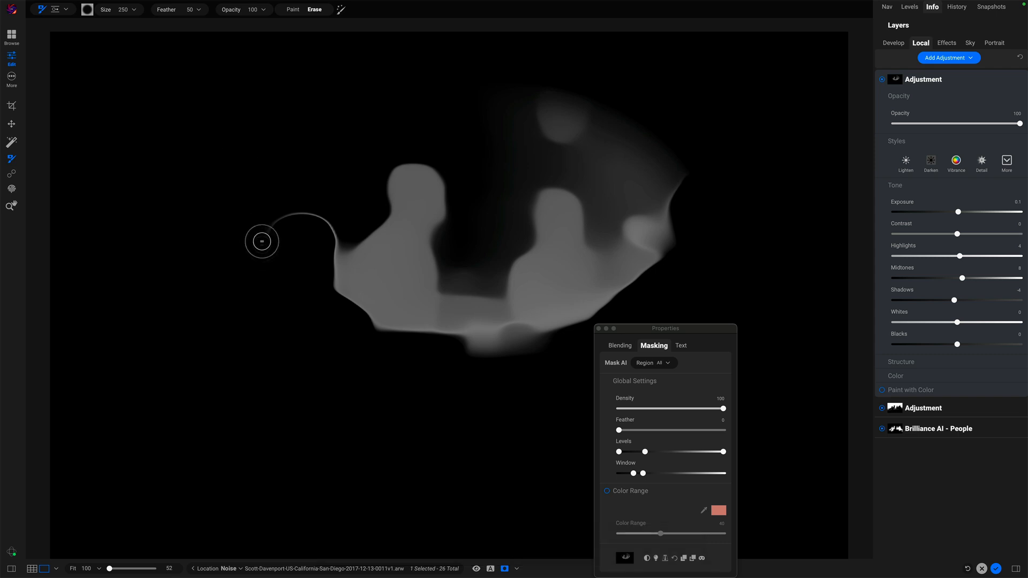
mouse_move(327, 219)
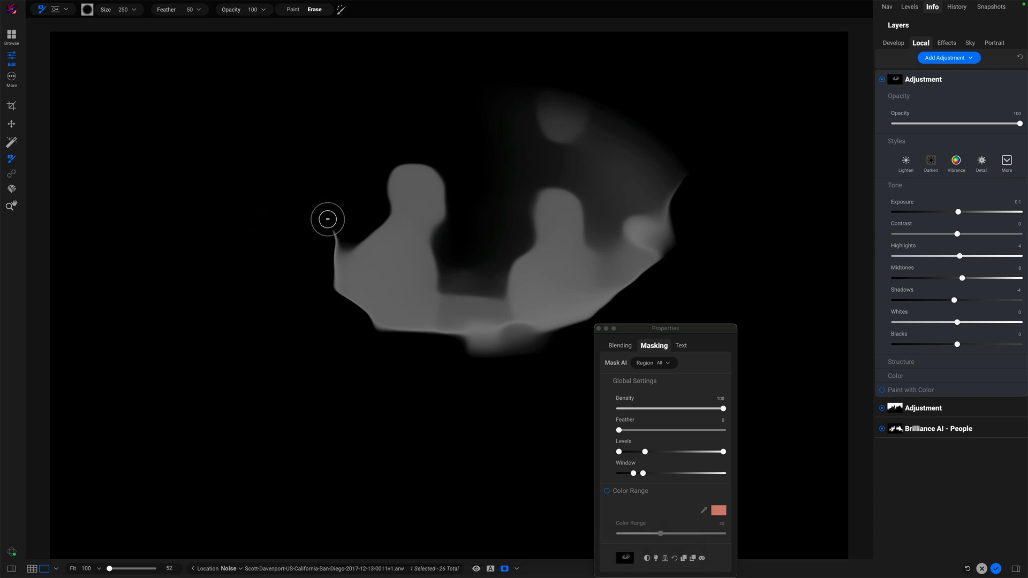
mouse_move(572, 64)
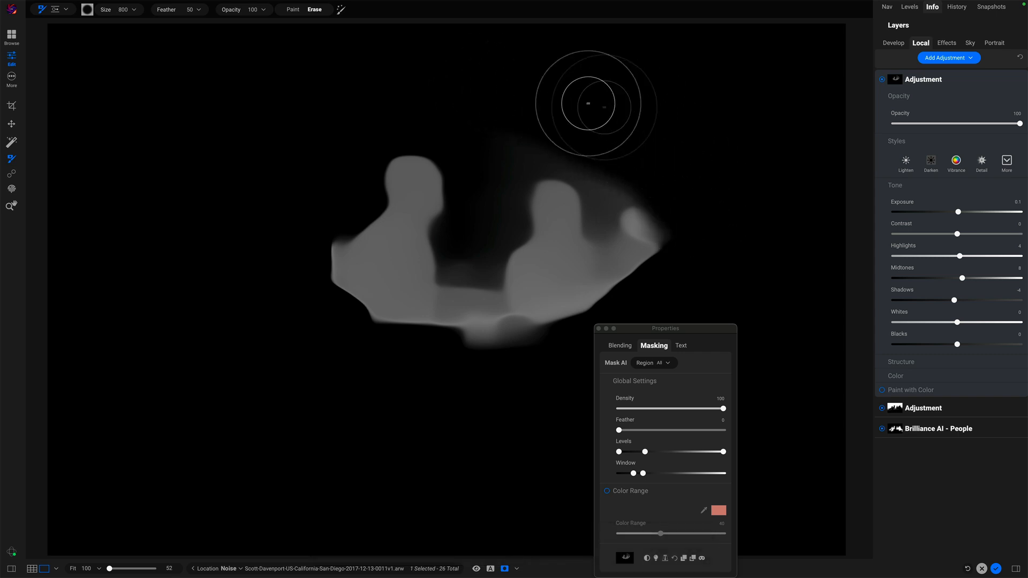
mouse_move(694, 355)
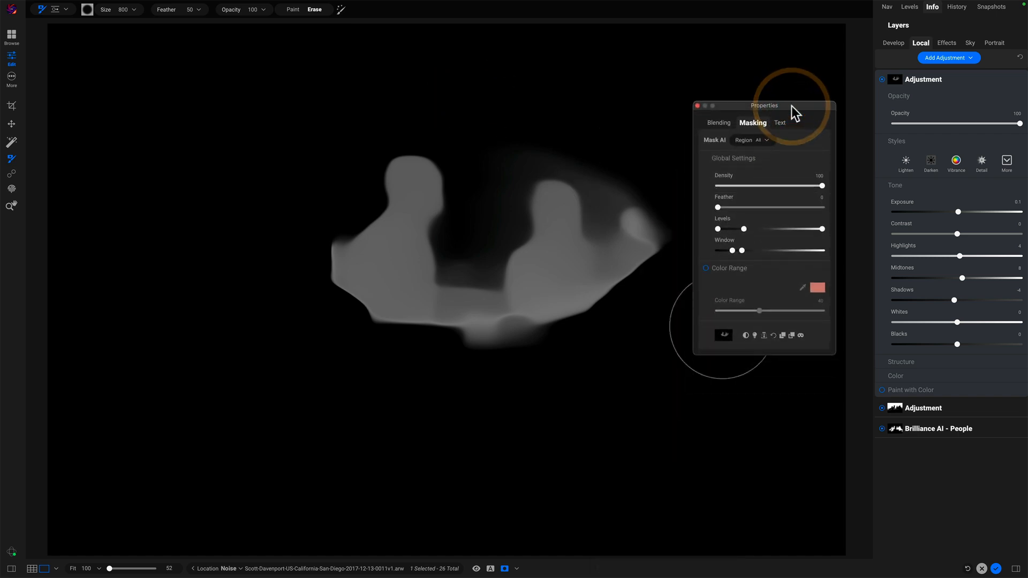
mouse_move(774, 236)
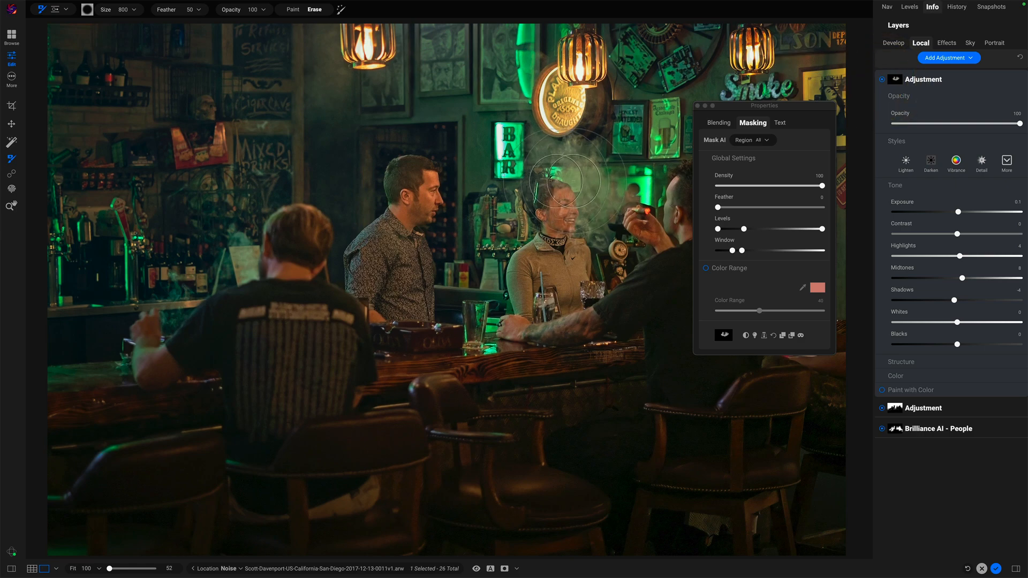
Step: Select the zoom tool with Z
key("z")
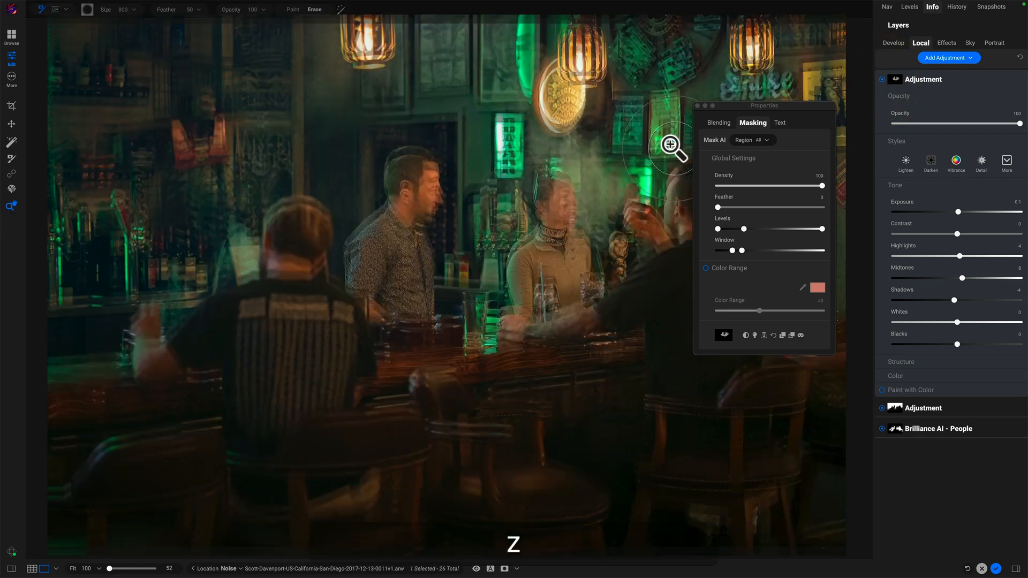